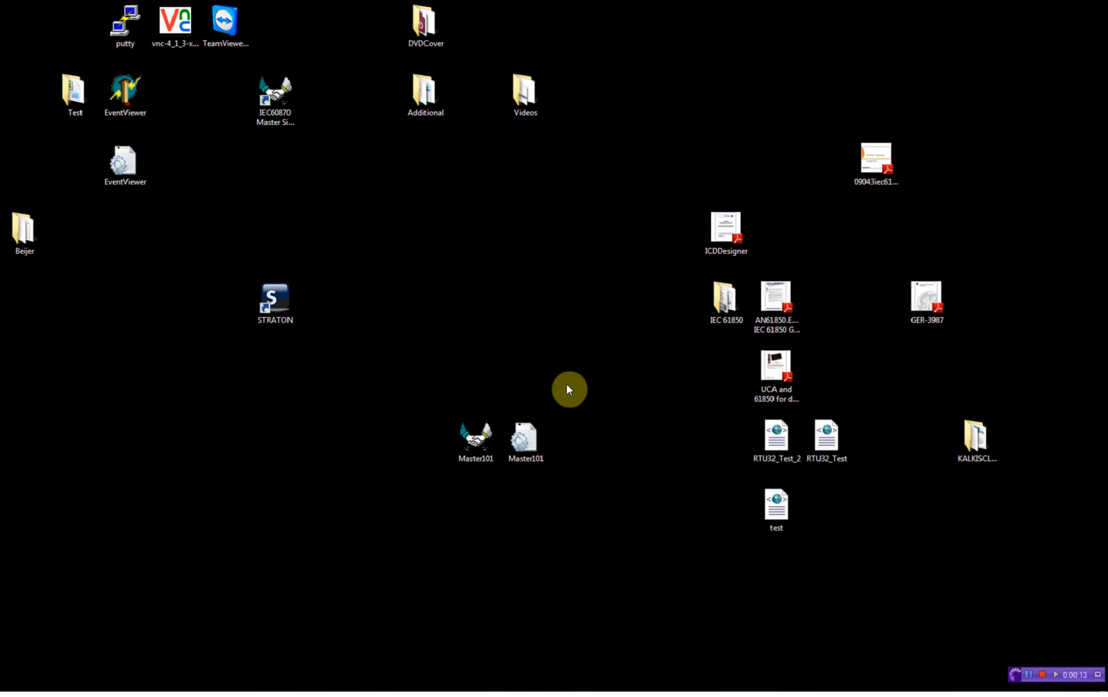
{"action": "mouse_move", "coordinate": [449, 366]}
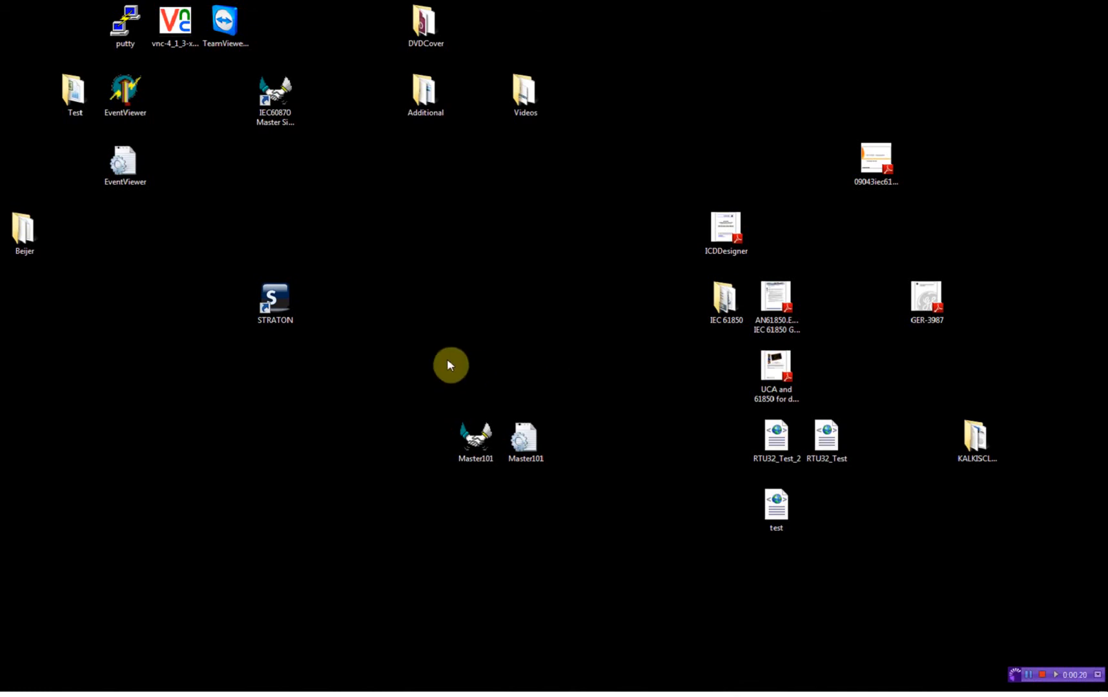
Launch STRATON Workbench and begin a new project IEC61850C in C:\RTU32\Projects
{"action": "left_click", "coordinate": [275, 302]}
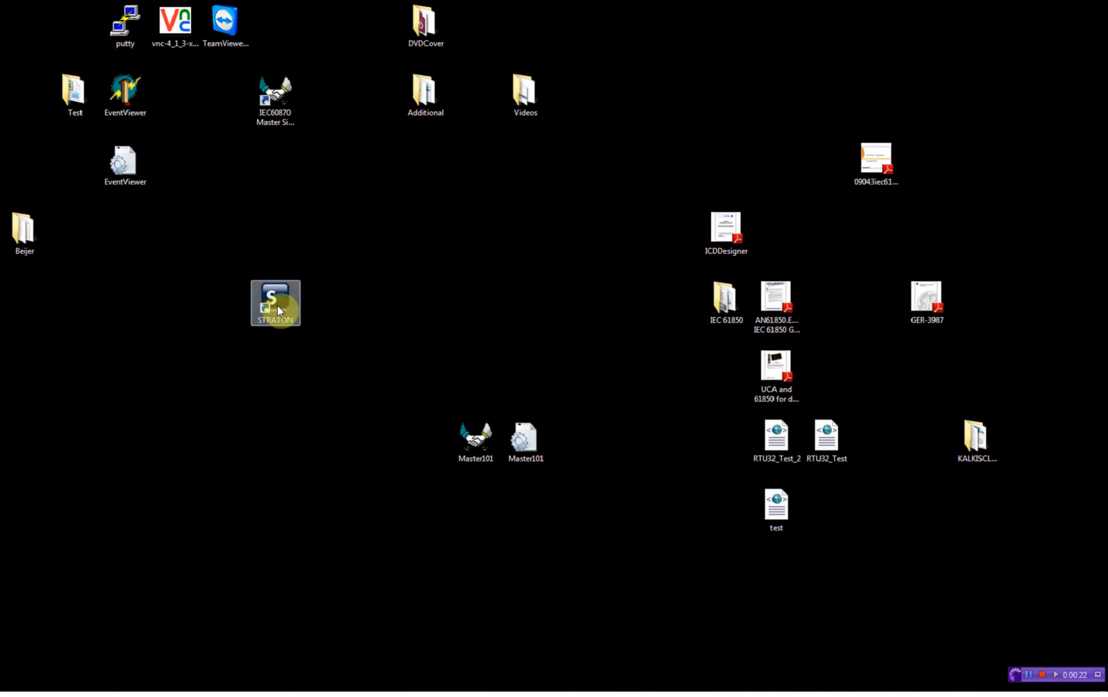
{"action": "double_click", "coordinate": [275, 302]}
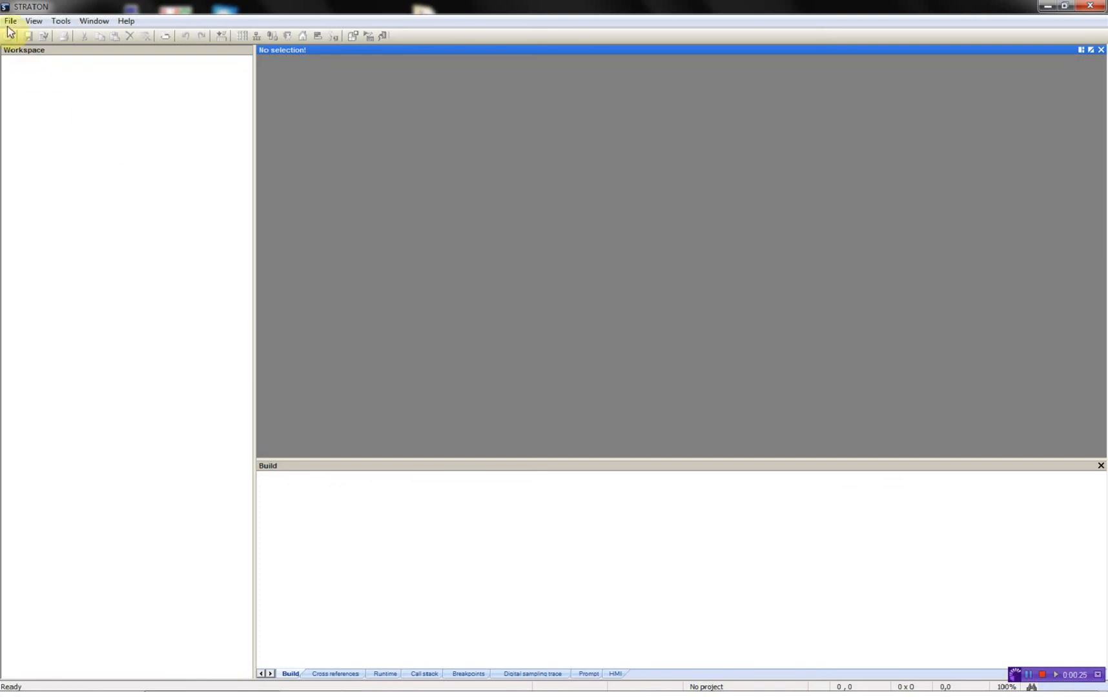
{"action": "left_click", "coordinate": [10, 21]}
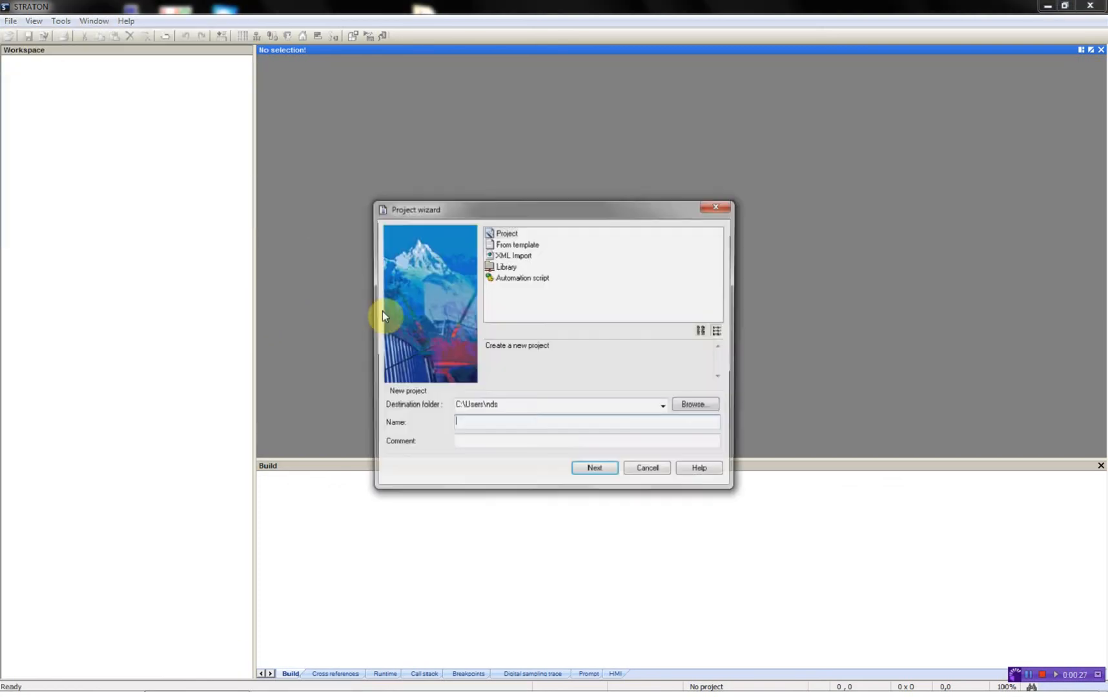
{"action": "left_click", "coordinate": [661, 405]}
{"action": "type", "text": "IEC61850C"}
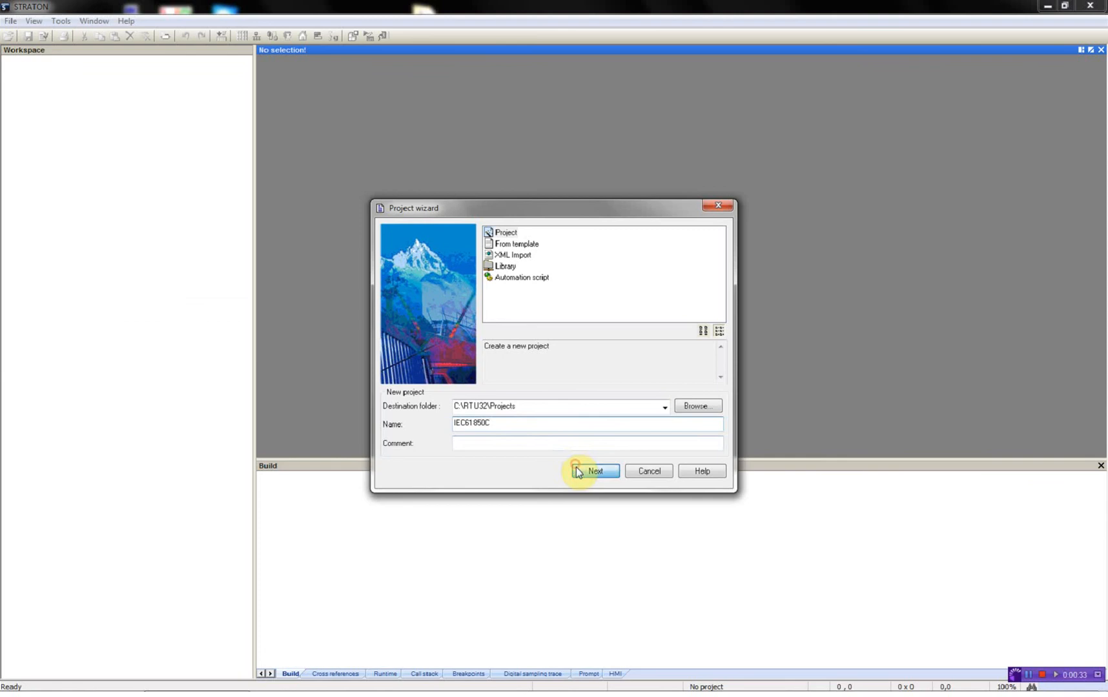
Finish the wizard with ST language, runtime 192.168.1.145:502 and recipe editor disabled
{"action": "left_click", "coordinate": [594, 471]}
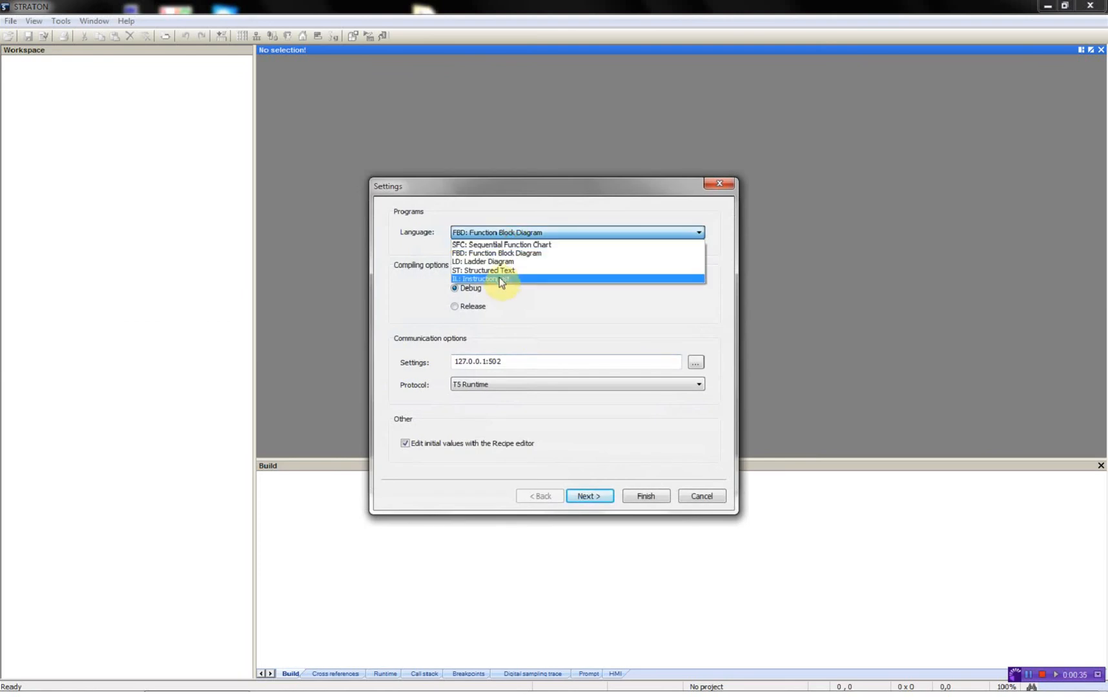
{"action": "left_click", "coordinate": [484, 271]}
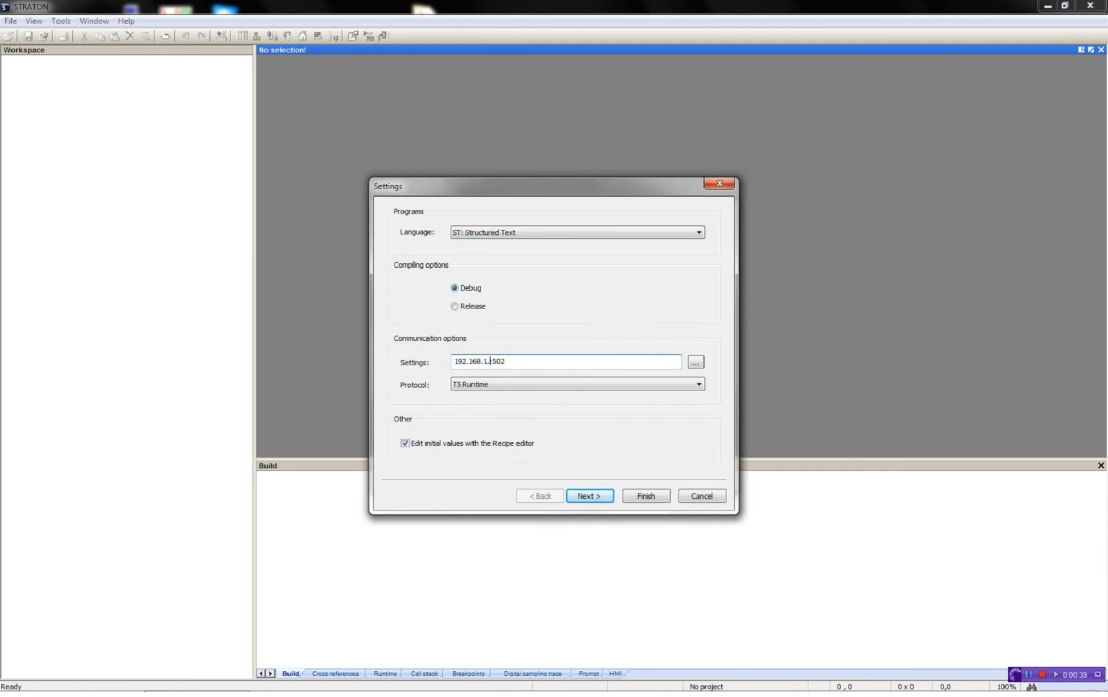
{"action": "type", "text": "145"}
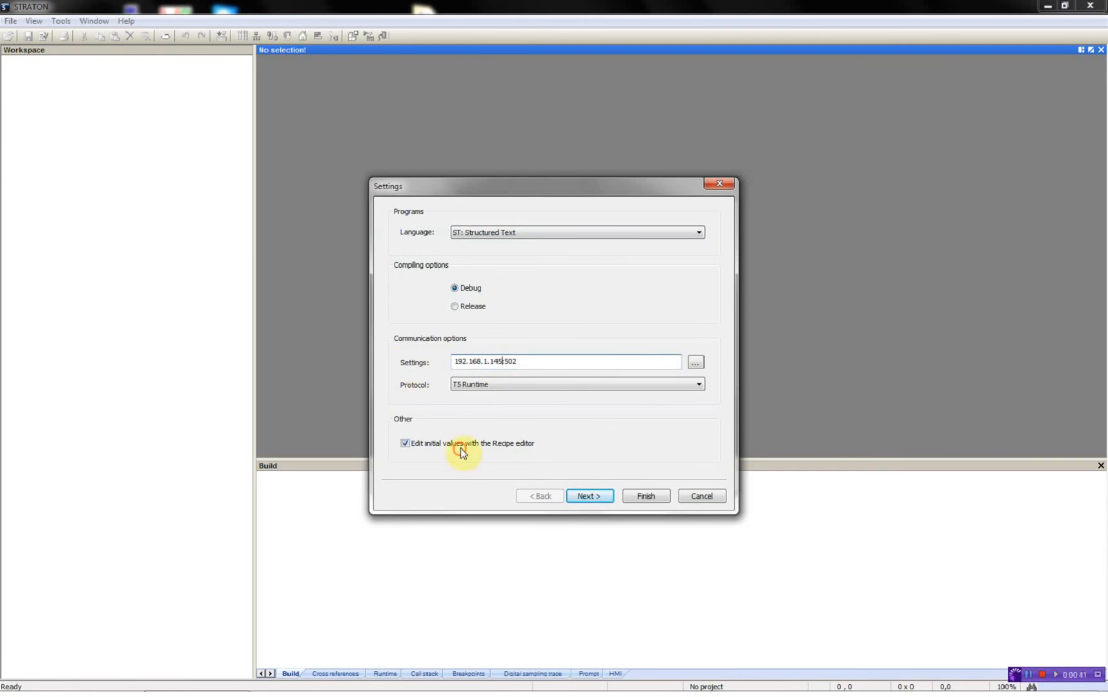
{"action": "left_click", "coordinate": [406, 443]}
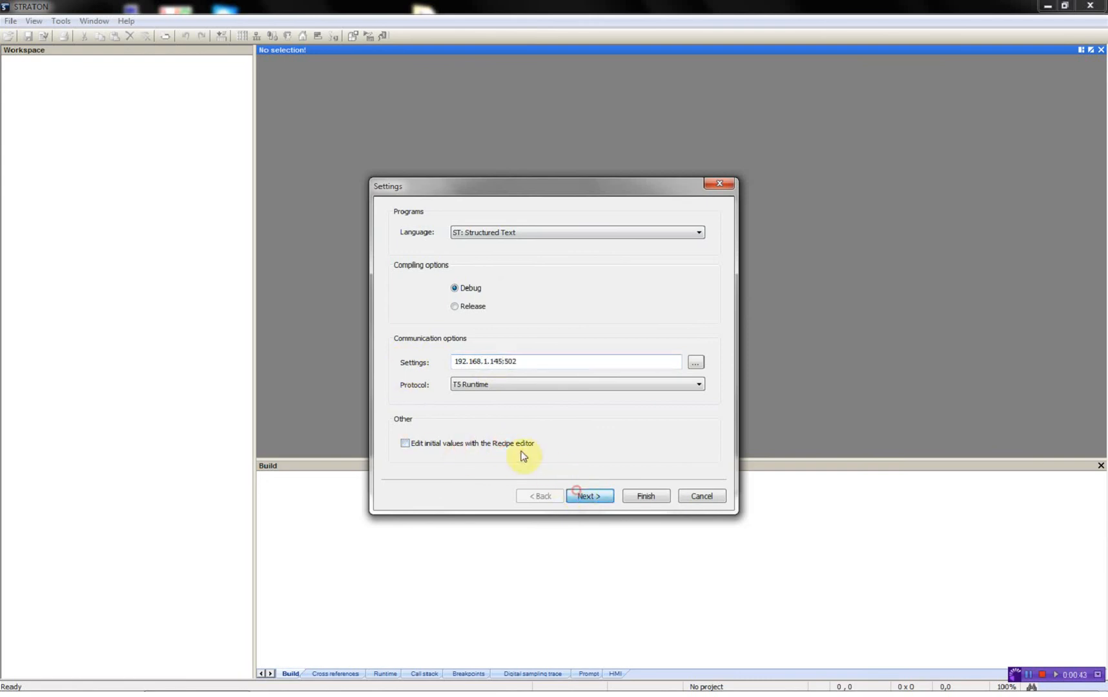
{"action": "left_click", "coordinate": [589, 496]}
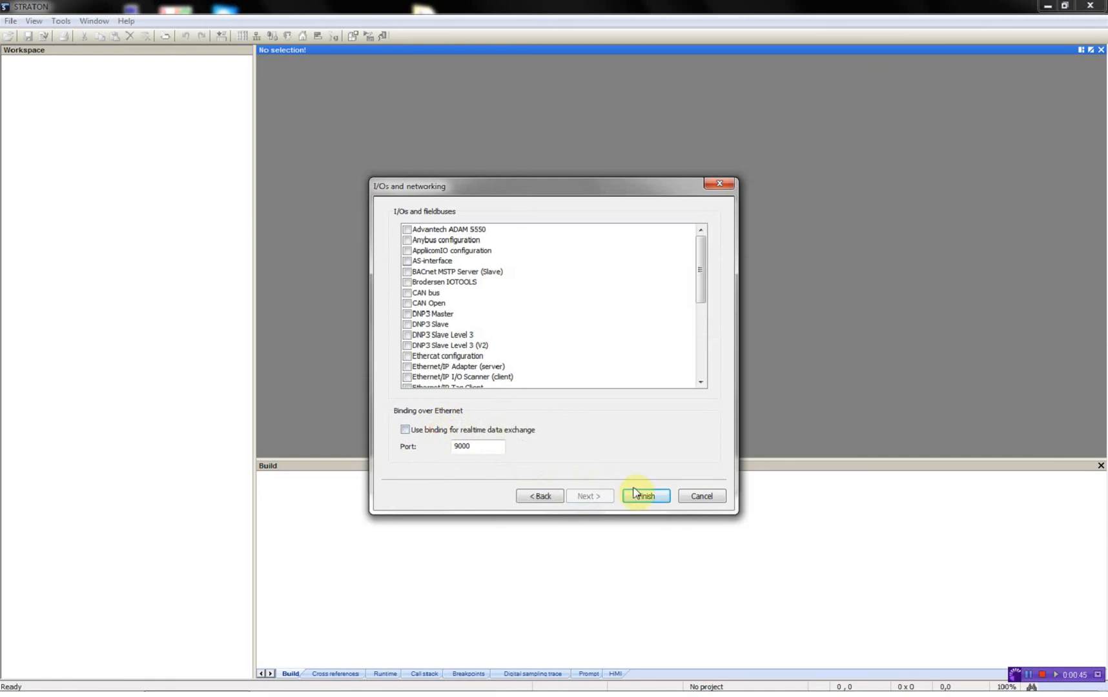
{"action": "left_click", "coordinate": [643, 496]}
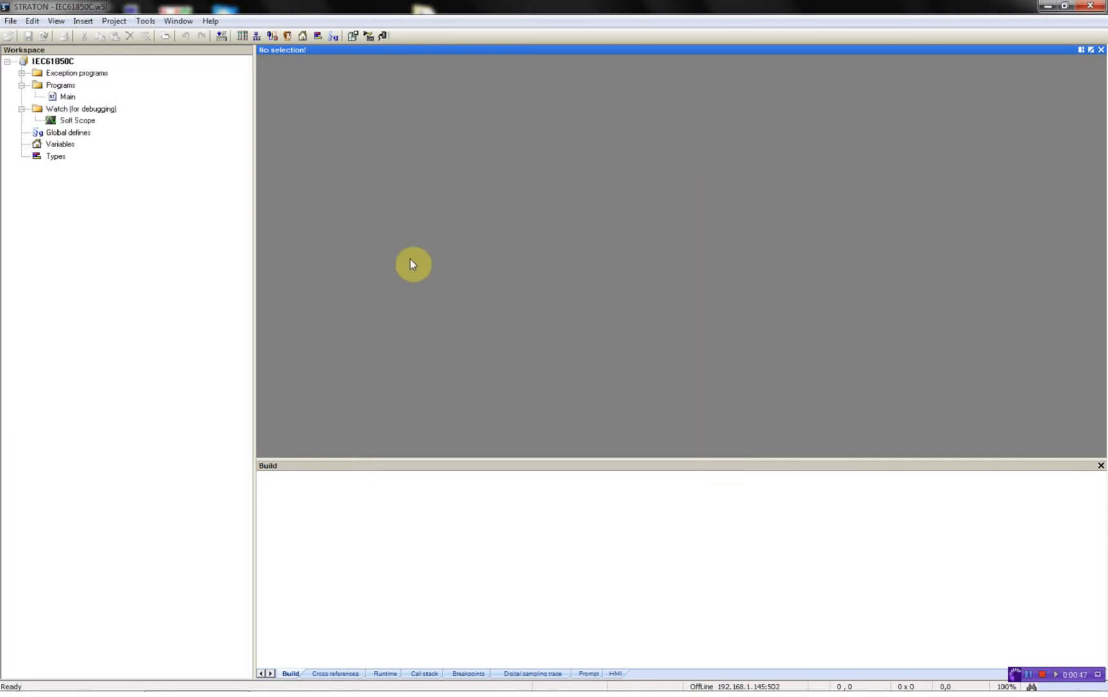
{"action": "mouse_move", "coordinate": [409, 264]}
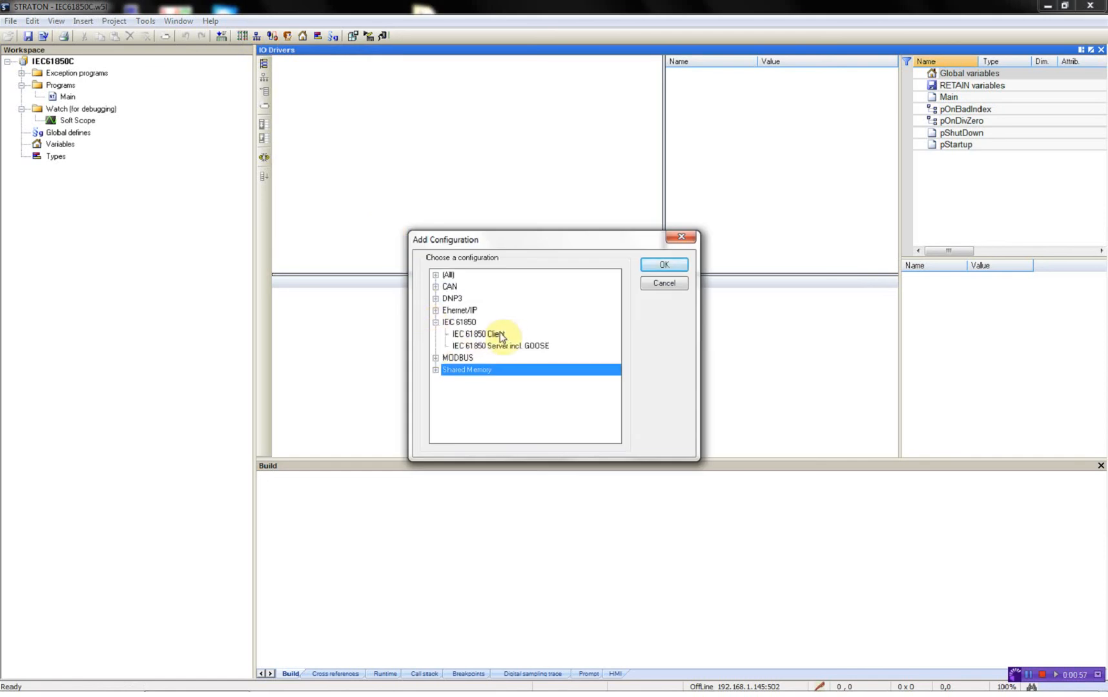
Insert an IEC 61850 Client configuration under the project's I/O drivers
{"action": "left_click", "coordinate": [479, 333]}
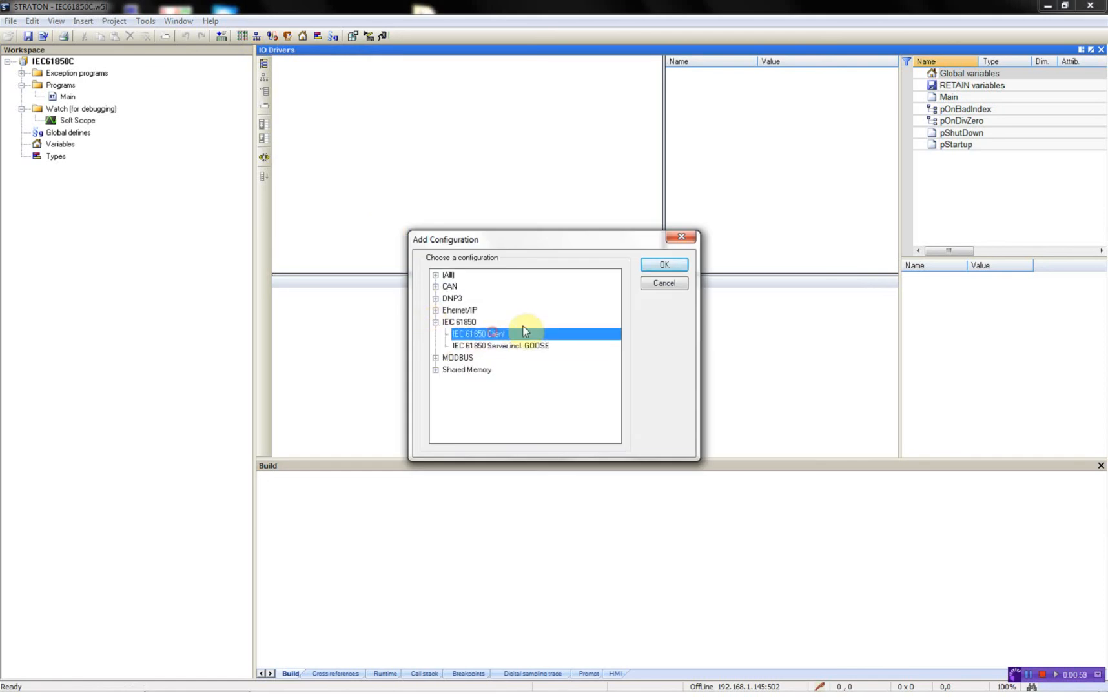
{"action": "left_click", "coordinate": [662, 265]}
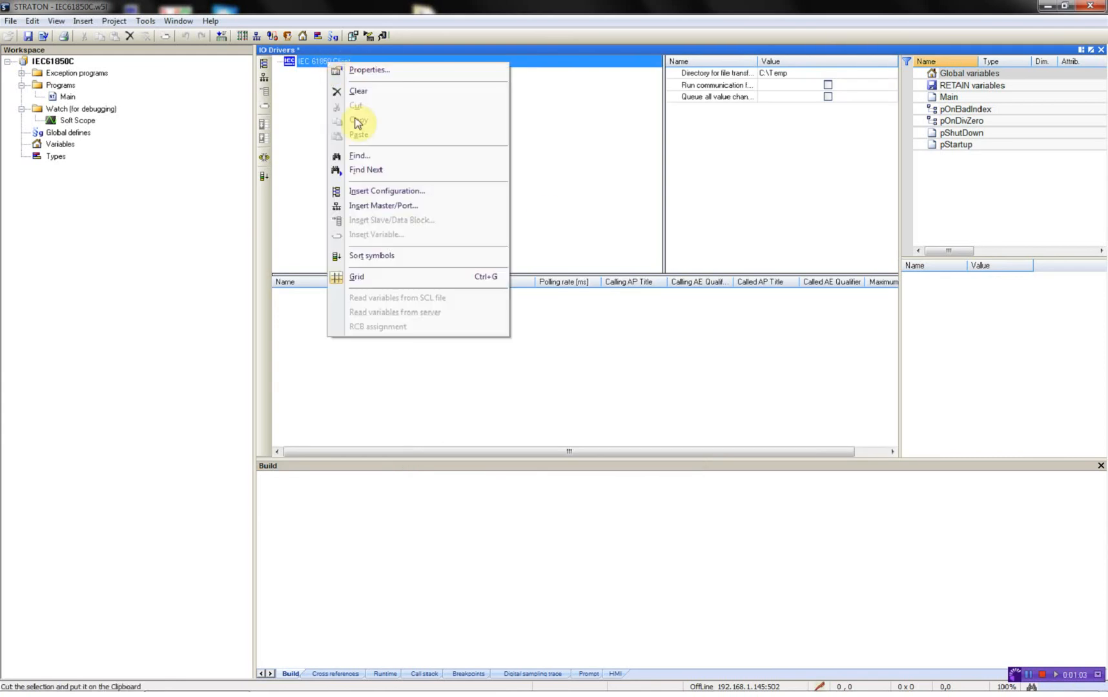
Insert server RTU_Test at 192.168.1.138, port 102, with a 5000 ms polling rate
{"action": "left_click", "coordinate": [383, 206]}
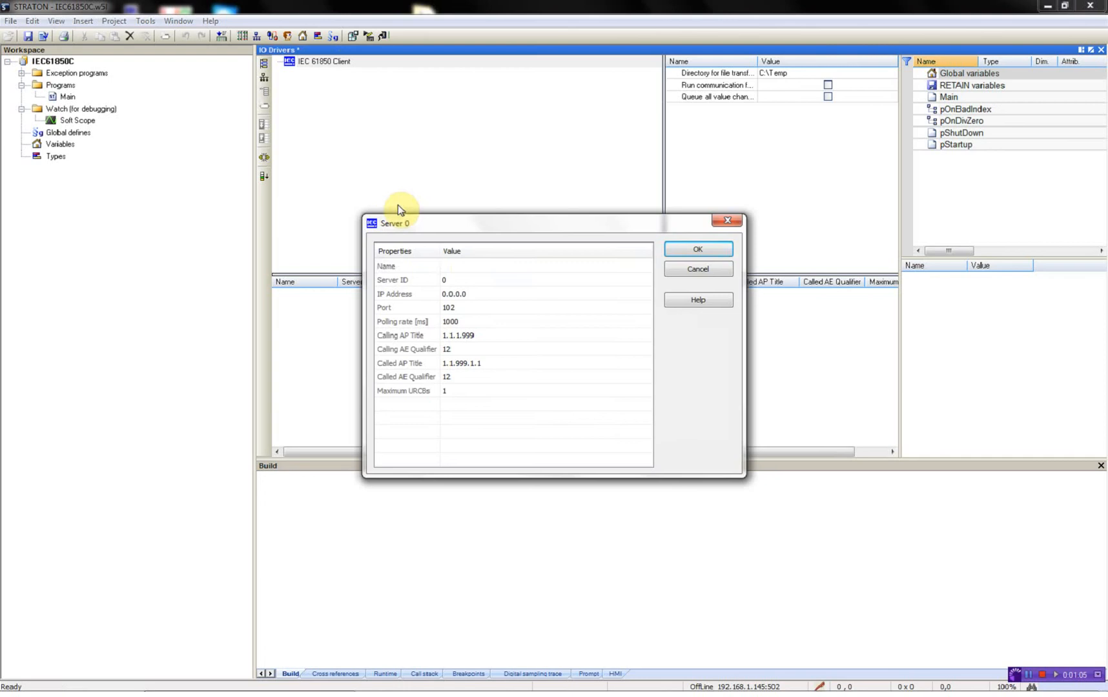
{"action": "left_click", "coordinate": [408, 266]}
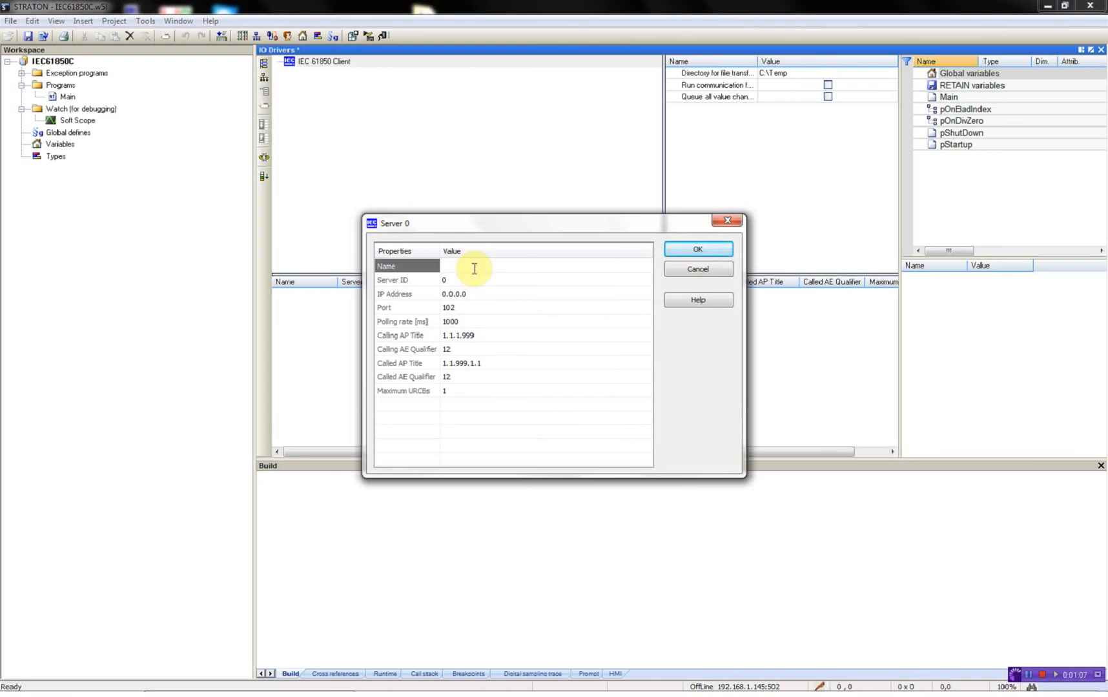
{"action": "type", "text": "R"}
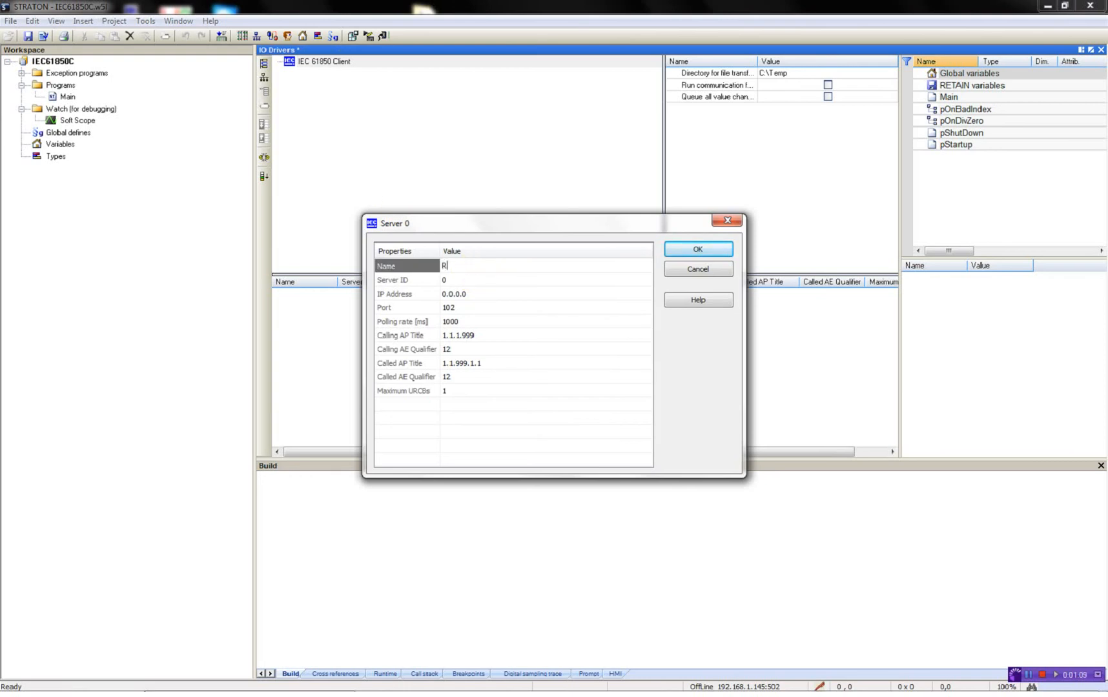
{"action": "type", "text": "TU_Test"}
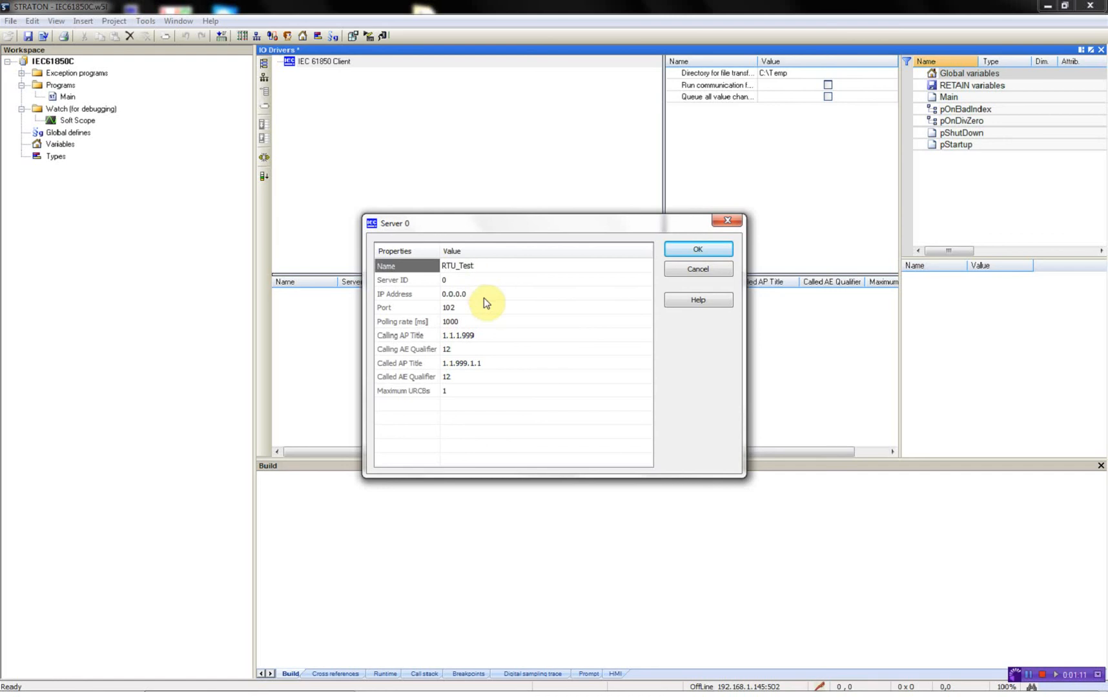
{"action": "type", "text": "192.168.1.138"}
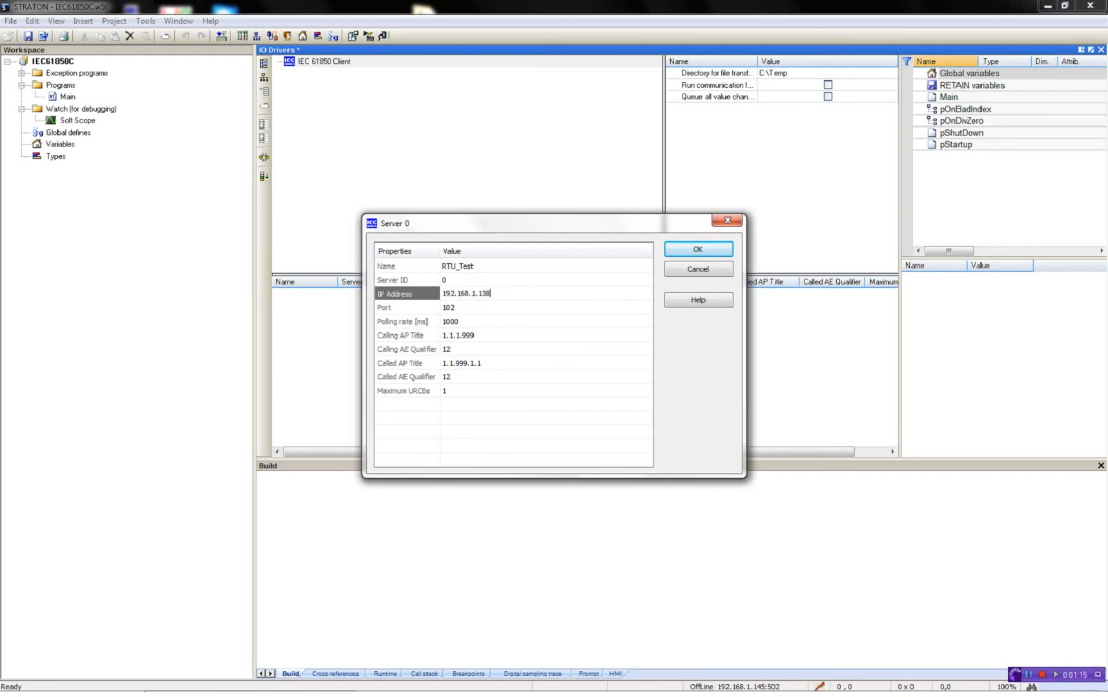
{"action": "left_click", "coordinate": [468, 322]}
{"action": "type", "text": "5000"}
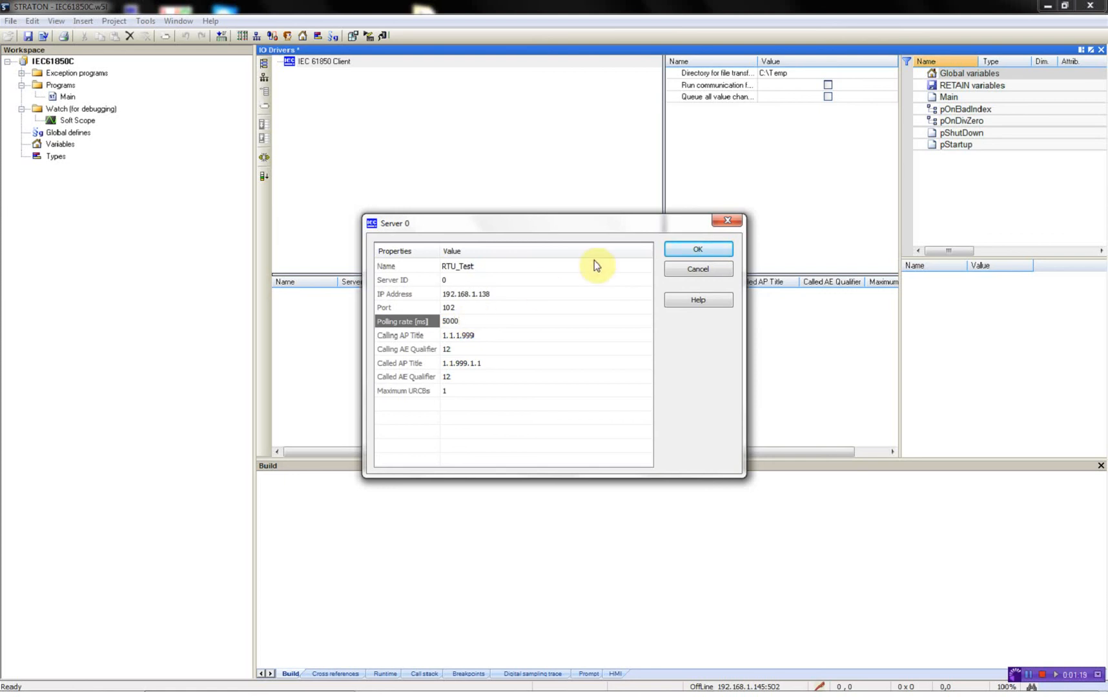
{"action": "mouse_move", "coordinate": [698, 250]}
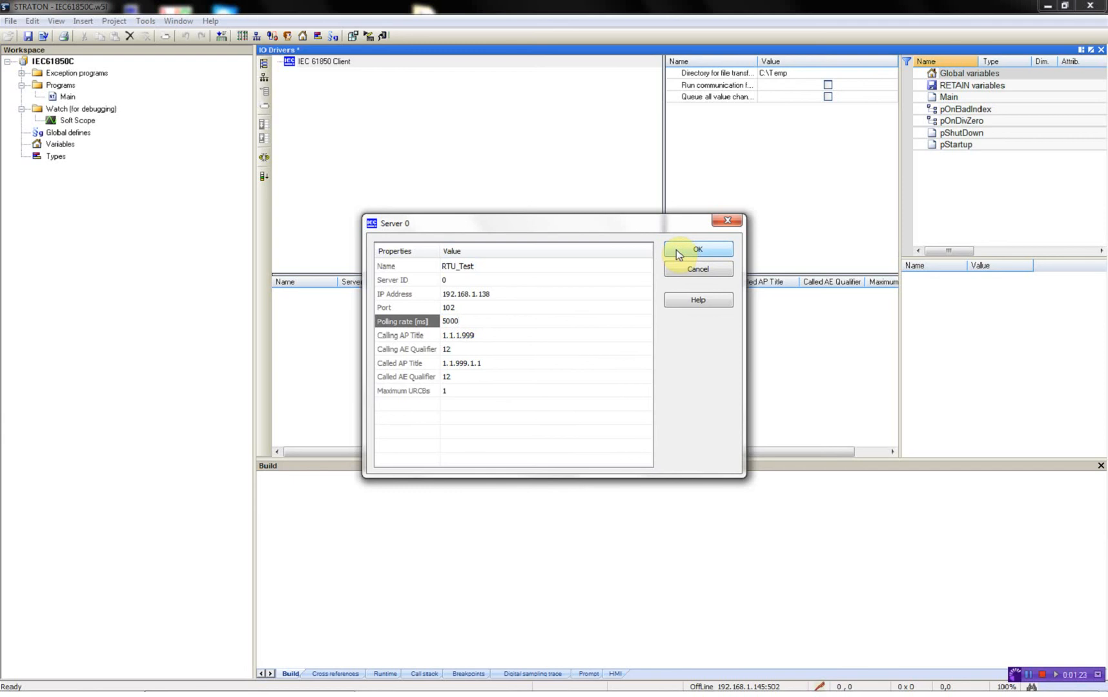
{"action": "left_click", "coordinate": [698, 250]}
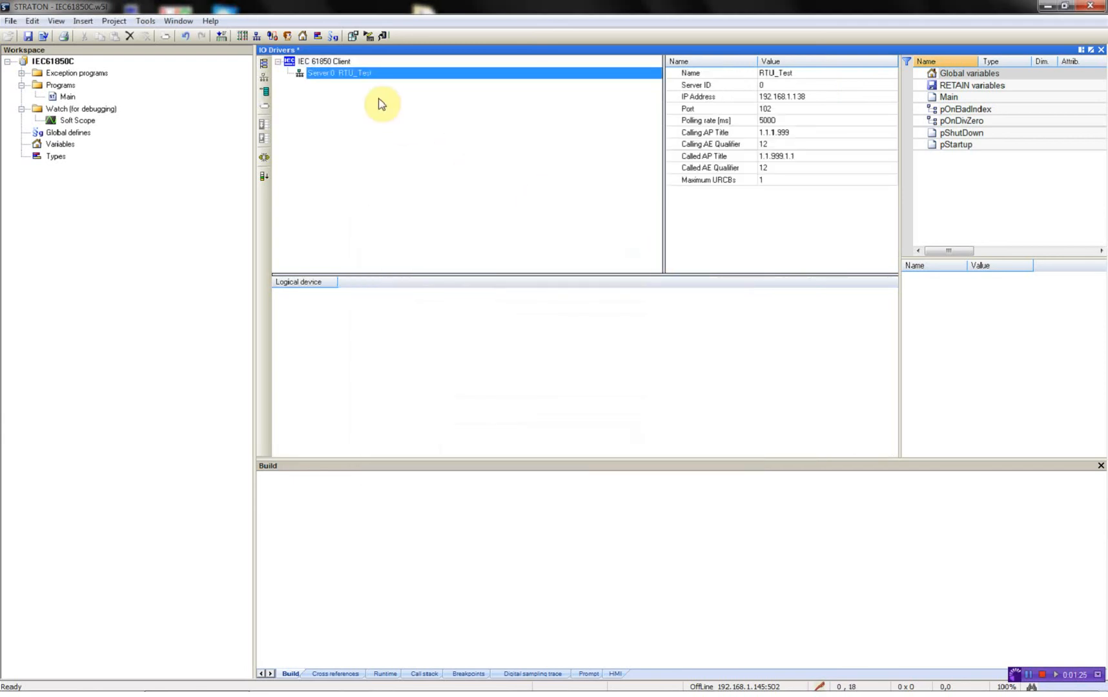
Read RTU_Test's variable list and declare the GGIO1 Ind q, stVal and t items globally
{"action": "right_click", "coordinate": [338, 72]}
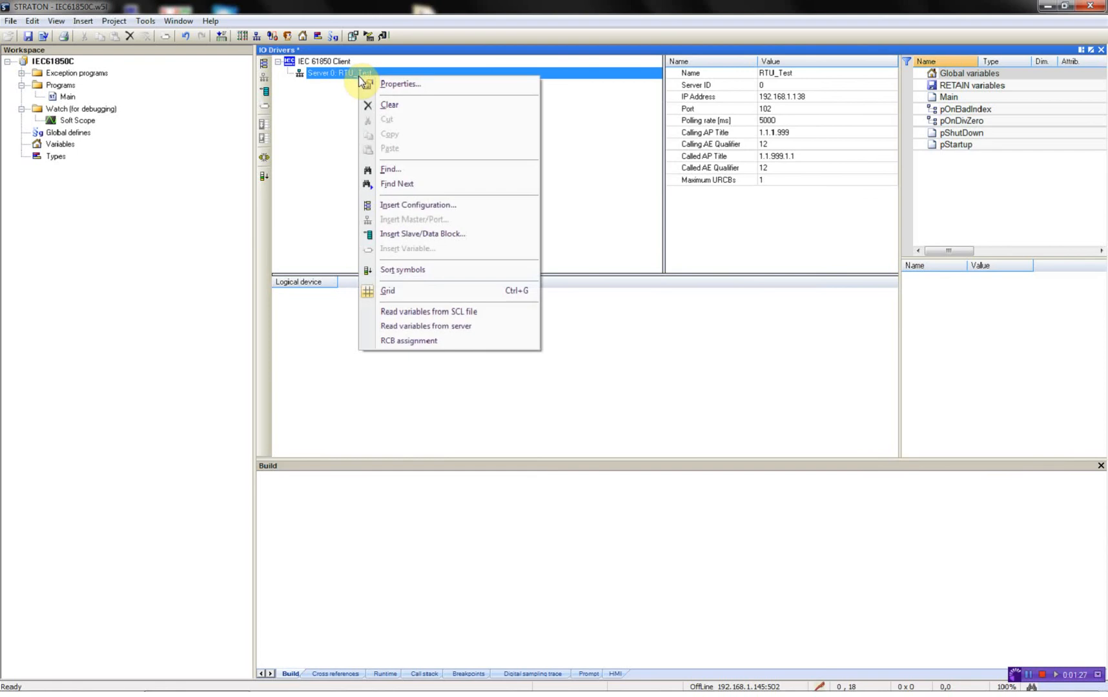
{"action": "mouse_move", "coordinate": [464, 326]}
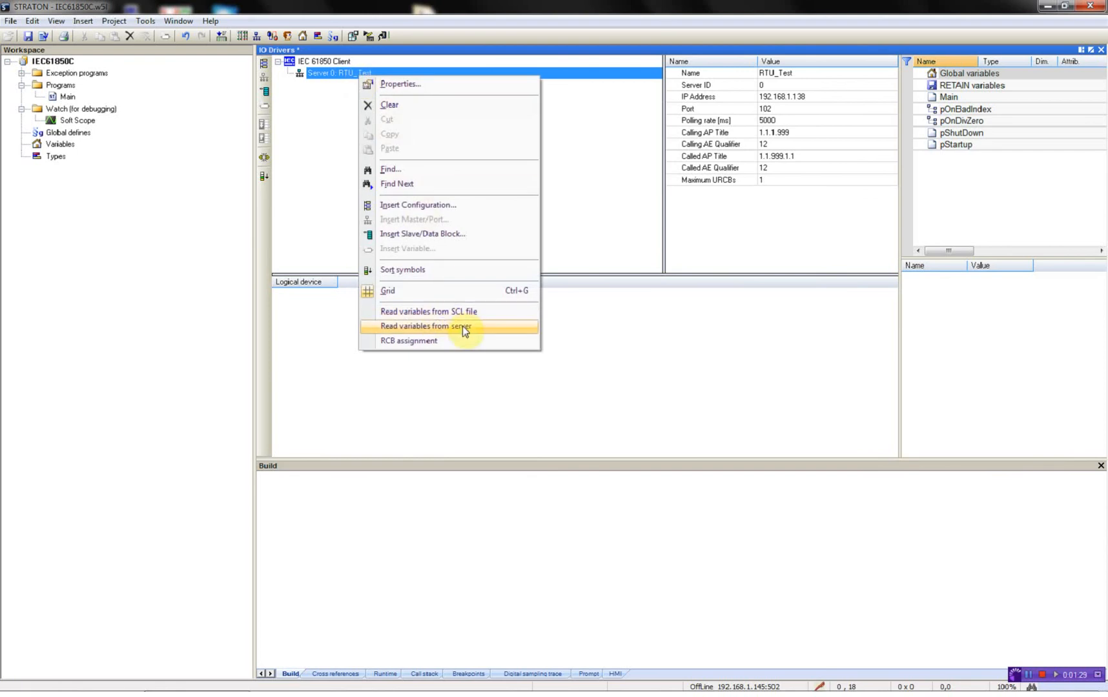
{"action": "left_click", "coordinate": [428, 326]}
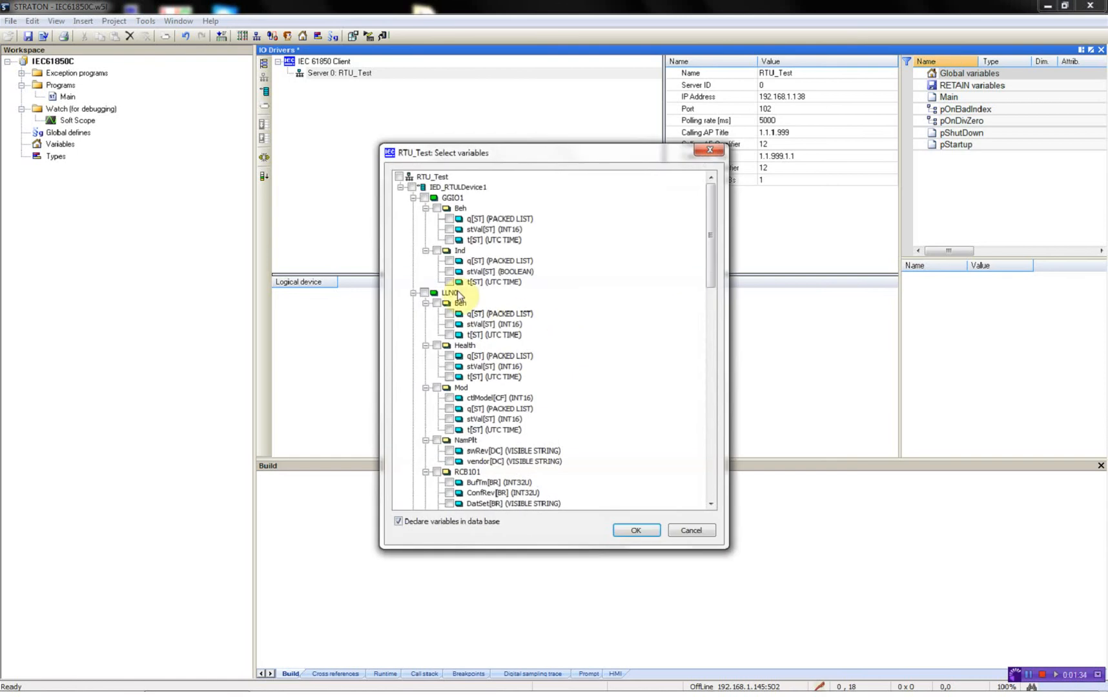
{"action": "left_click", "coordinate": [437, 250]}
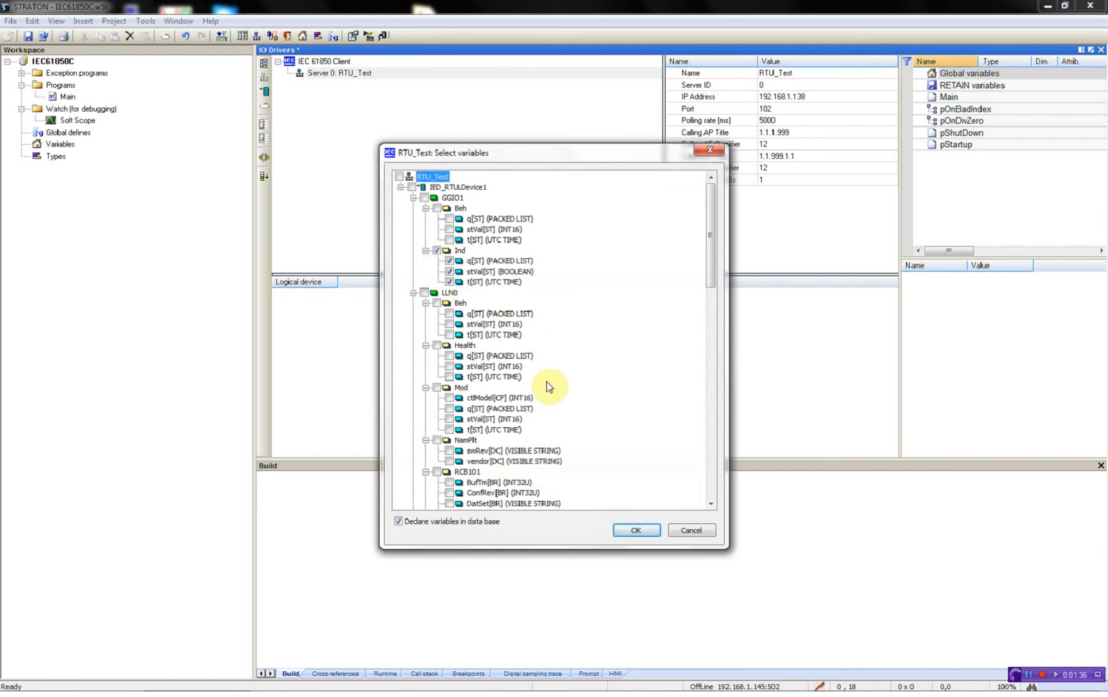
{"action": "left_click", "coordinate": [634, 531]}
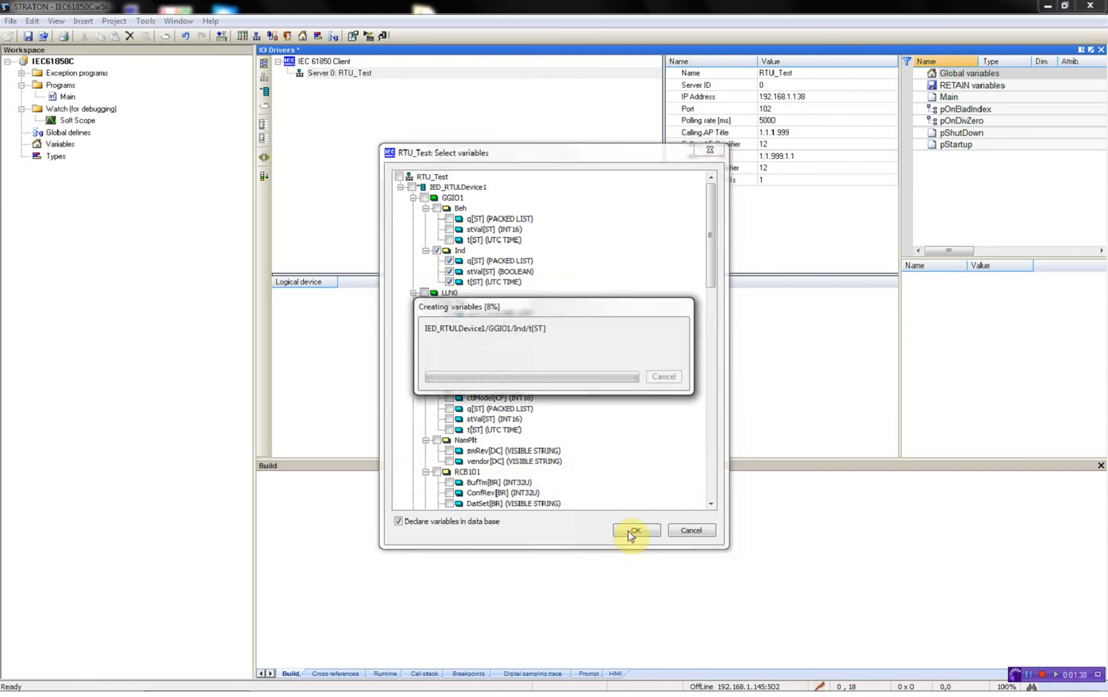
{"action": "left_click", "coordinate": [634, 530]}
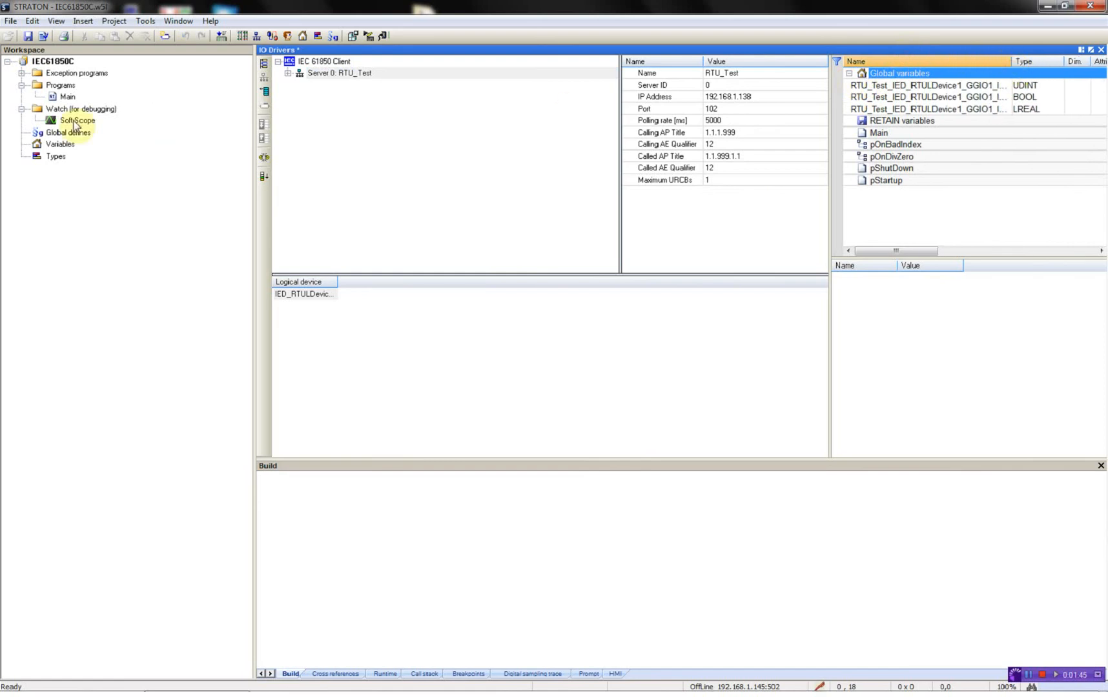
In Main, add global BOOL DO0_0 published with the RTU32DigIO2 profile
{"action": "double_click", "coordinate": [68, 97]}
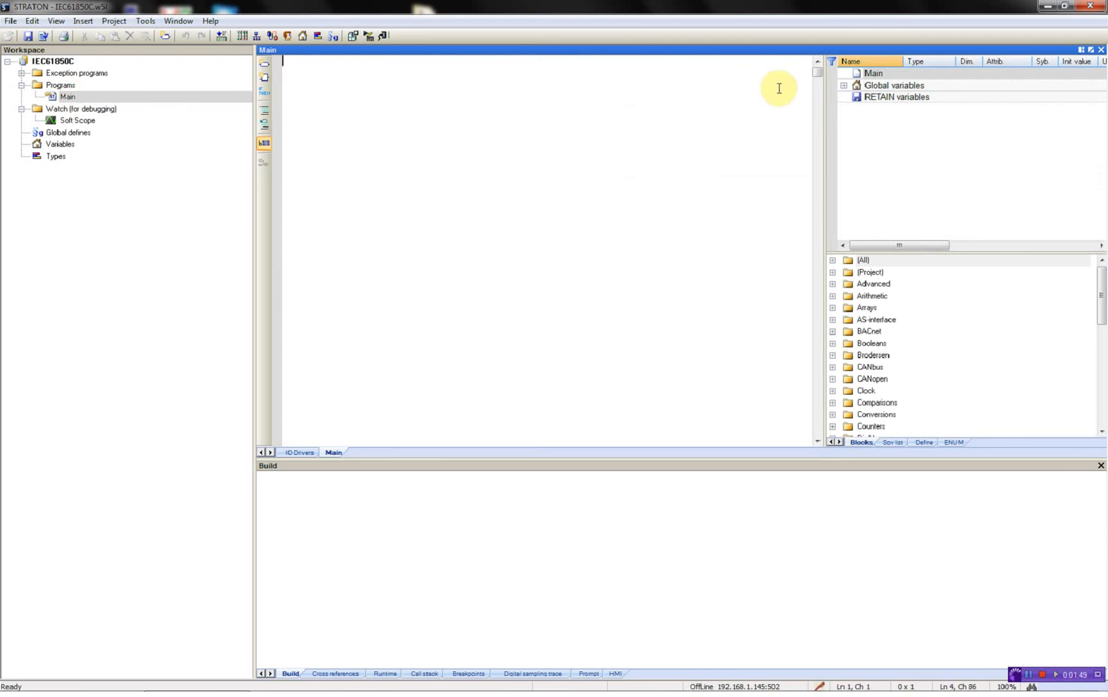
{"action": "left_click", "coordinate": [892, 86]}
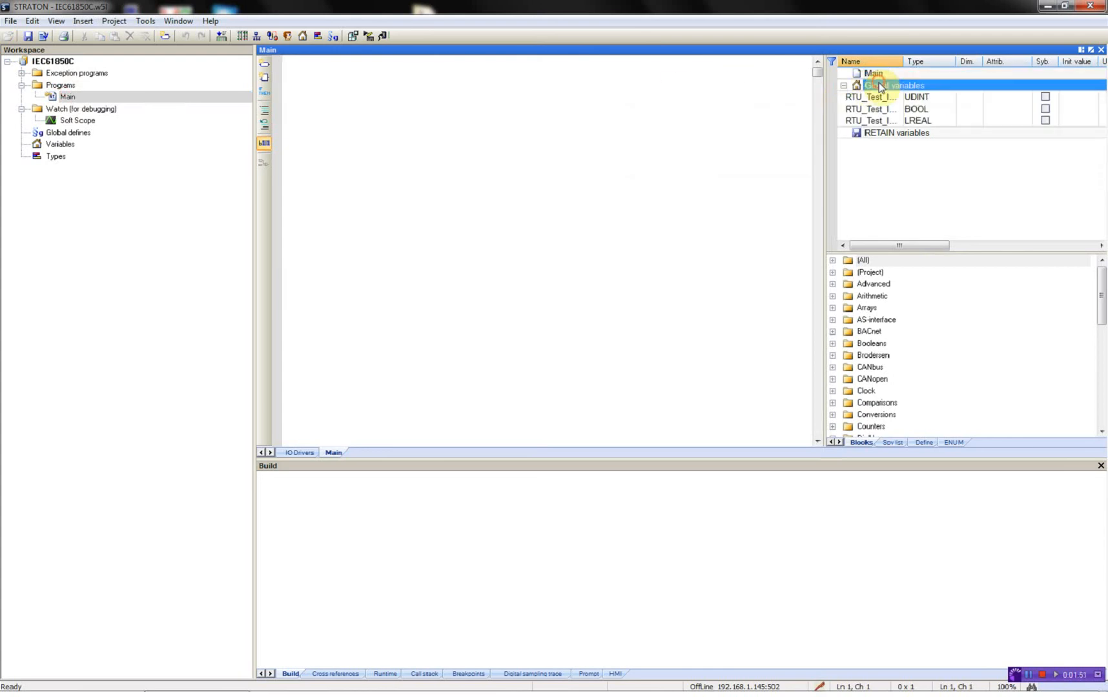
{"action": "type", "text": "D00_"}
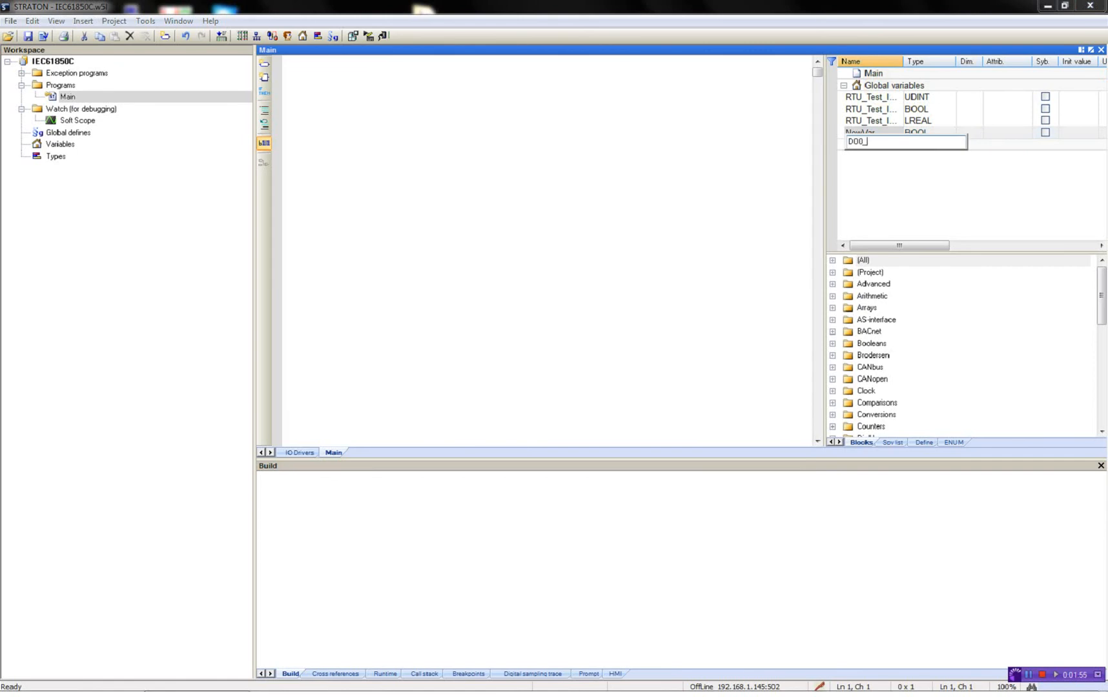
{"action": "right_click", "coordinate": [859, 133]}
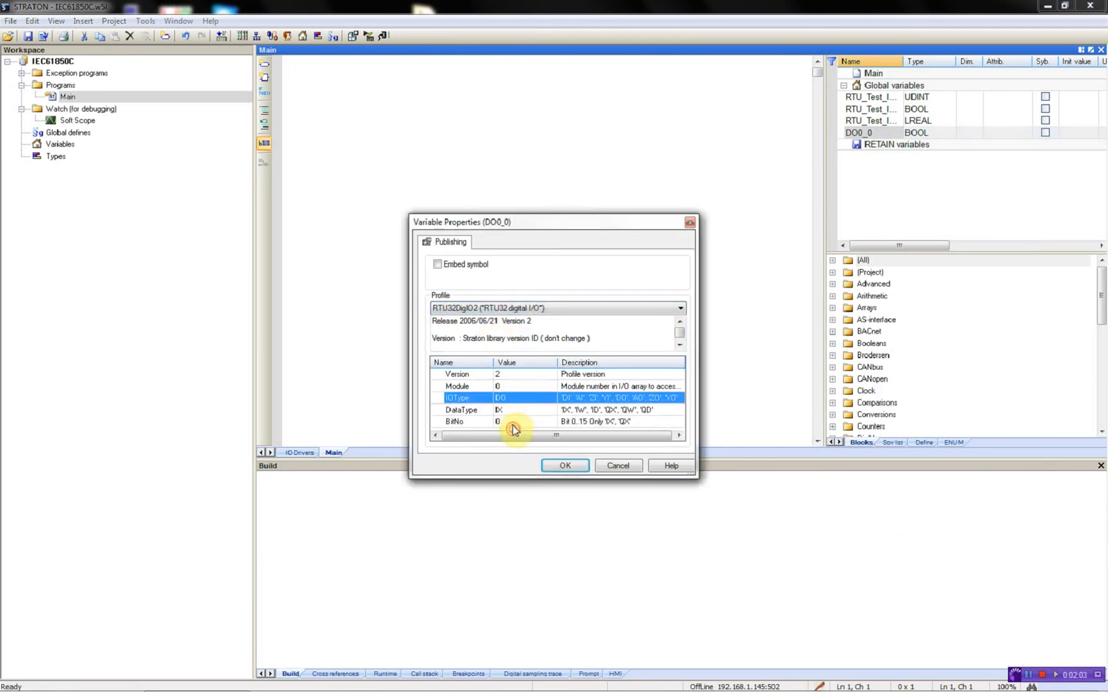
{"action": "left_click", "coordinate": [498, 410]}
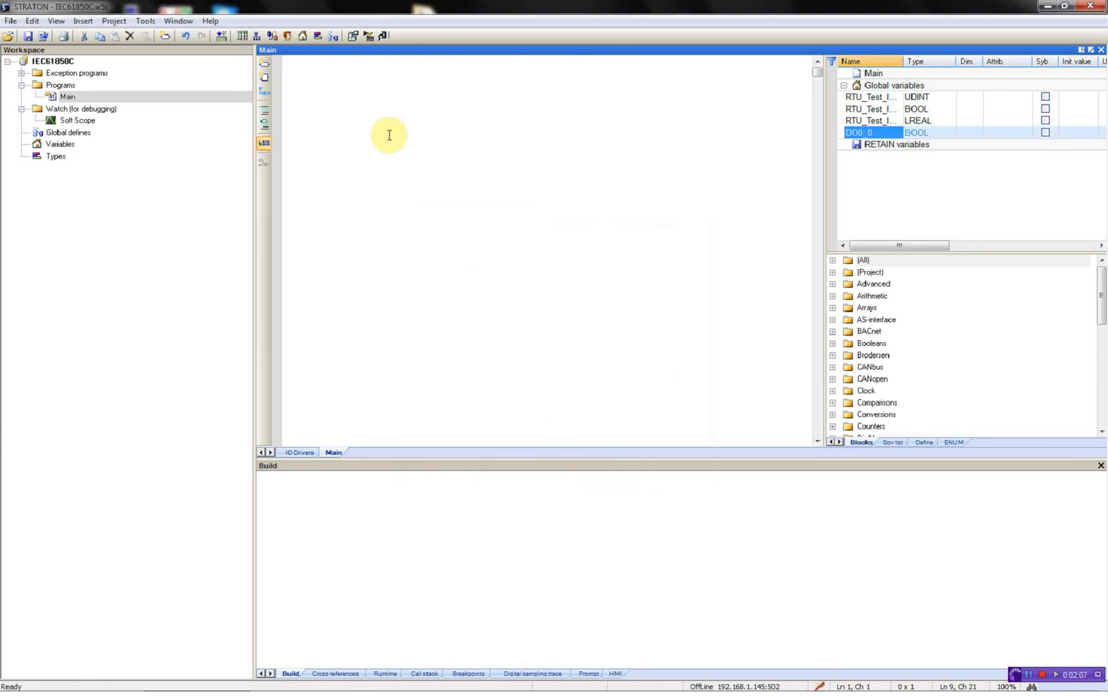
Write DO0_0 := RTU_Test_IED_RTULDevice1_GGIO1_Ind_stVal_ST in Main and build
{"action": "type", "text": "DO0"}
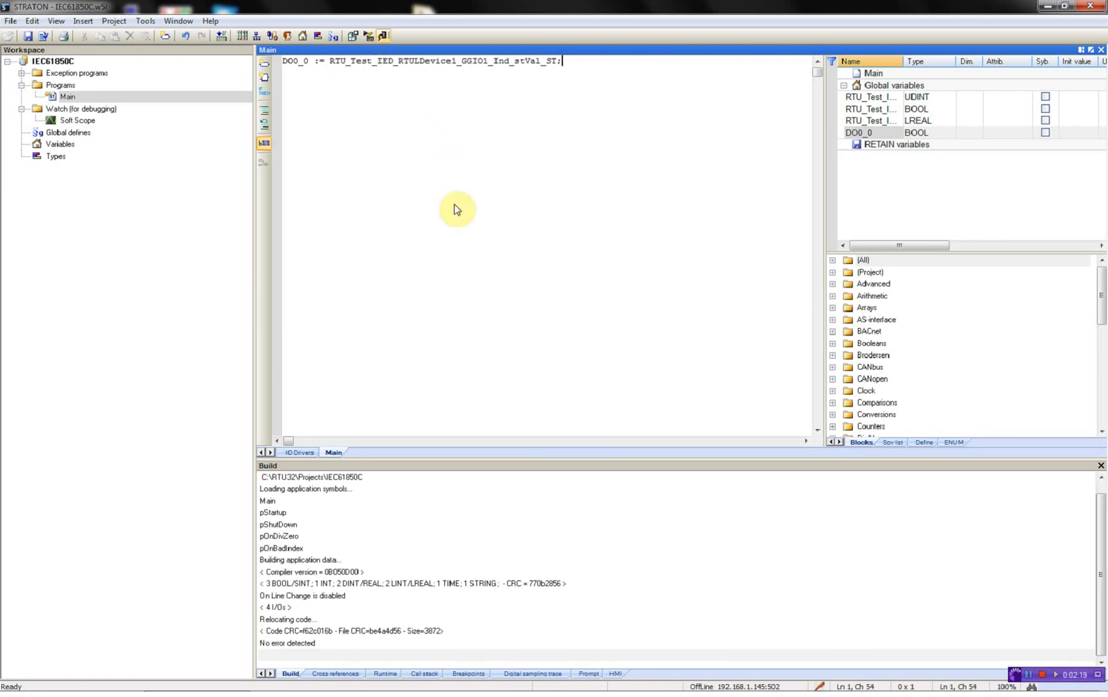
Connect to the RTU, download the new version, run it and watch DO0_0 track the status value
{"action": "left_click", "coordinate": [383, 37]}
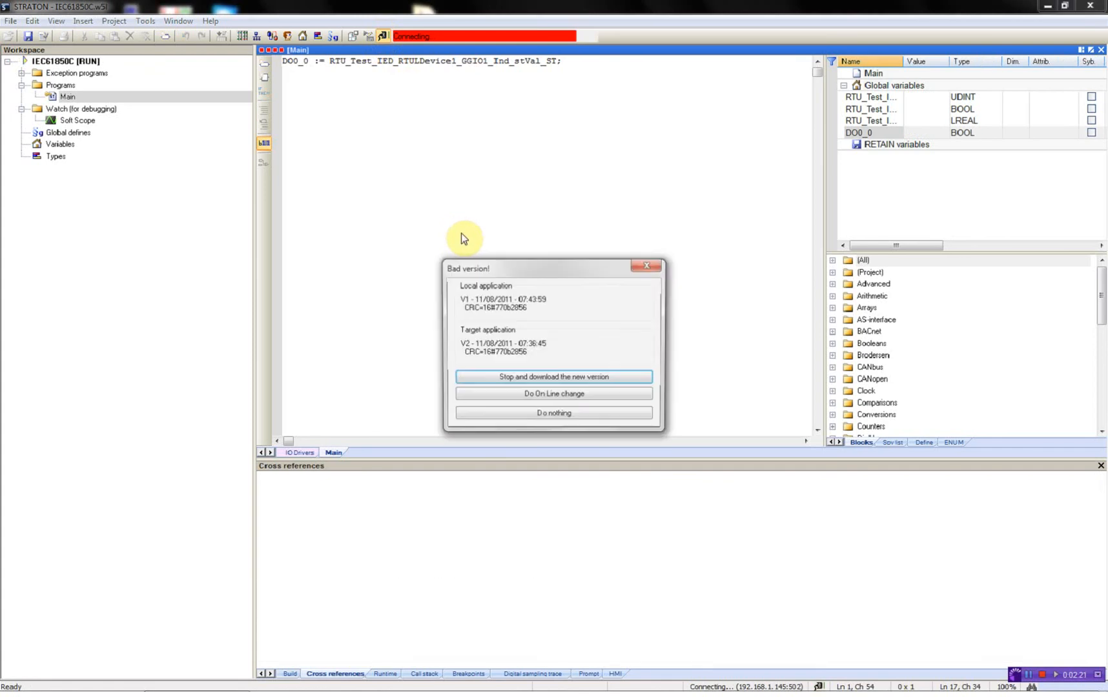
{"action": "left_click", "coordinate": [552, 377]}
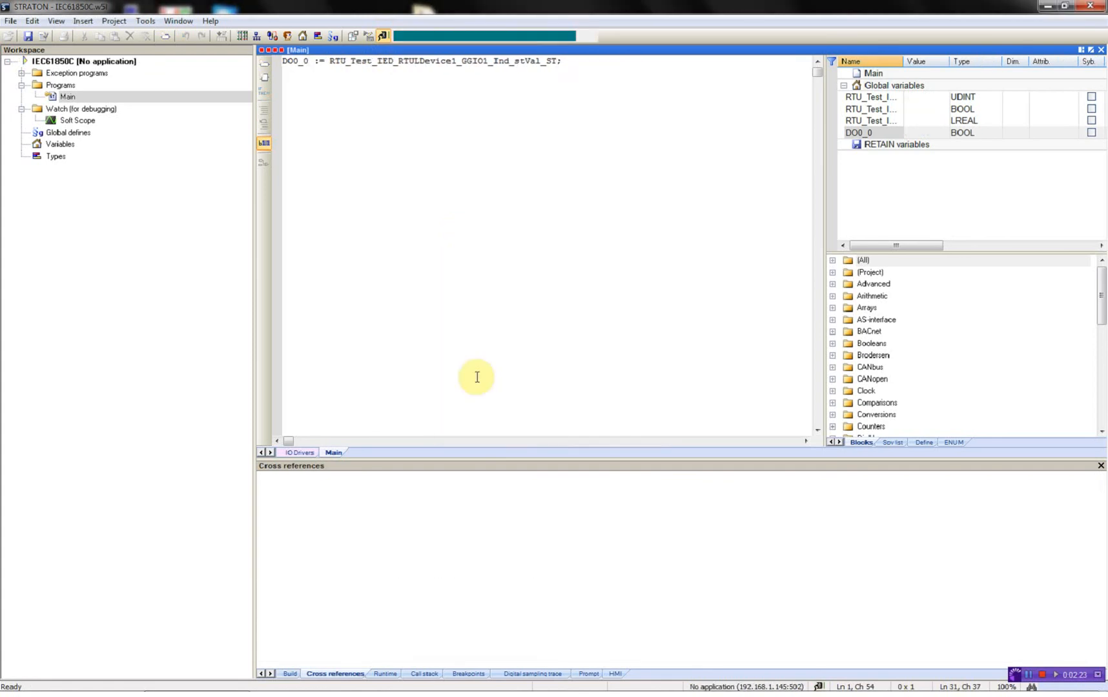
{"action": "left_click", "coordinate": [384, 36]}
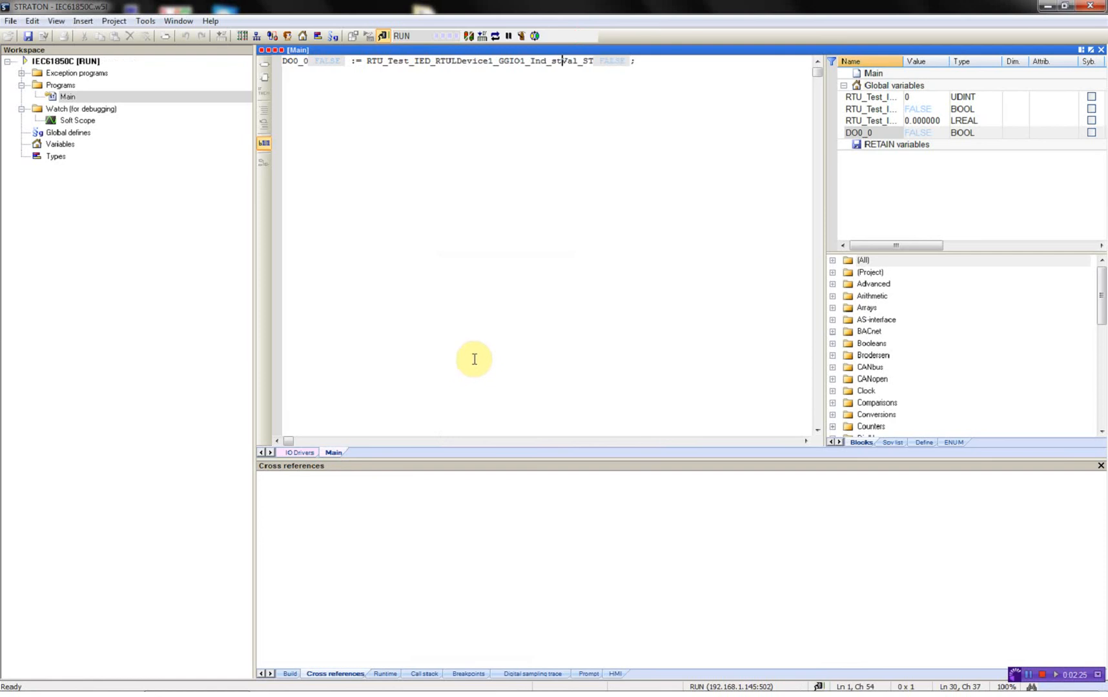
{"action": "mouse_move", "coordinate": [476, 343]}
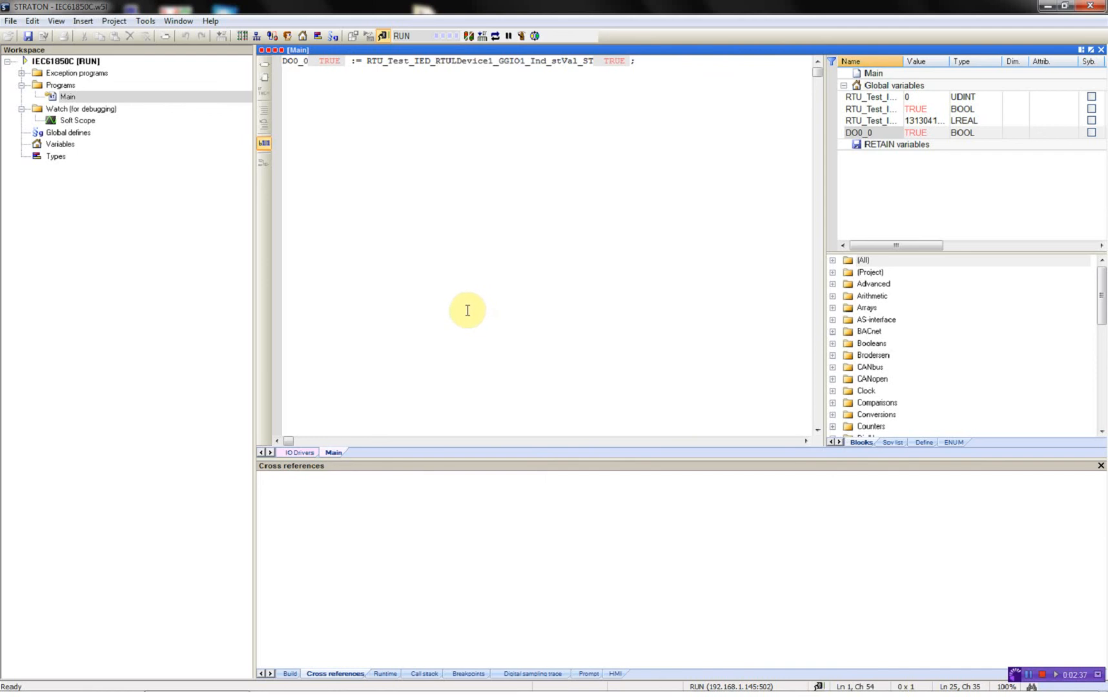
{"action": "left_click", "coordinate": [381, 36]}
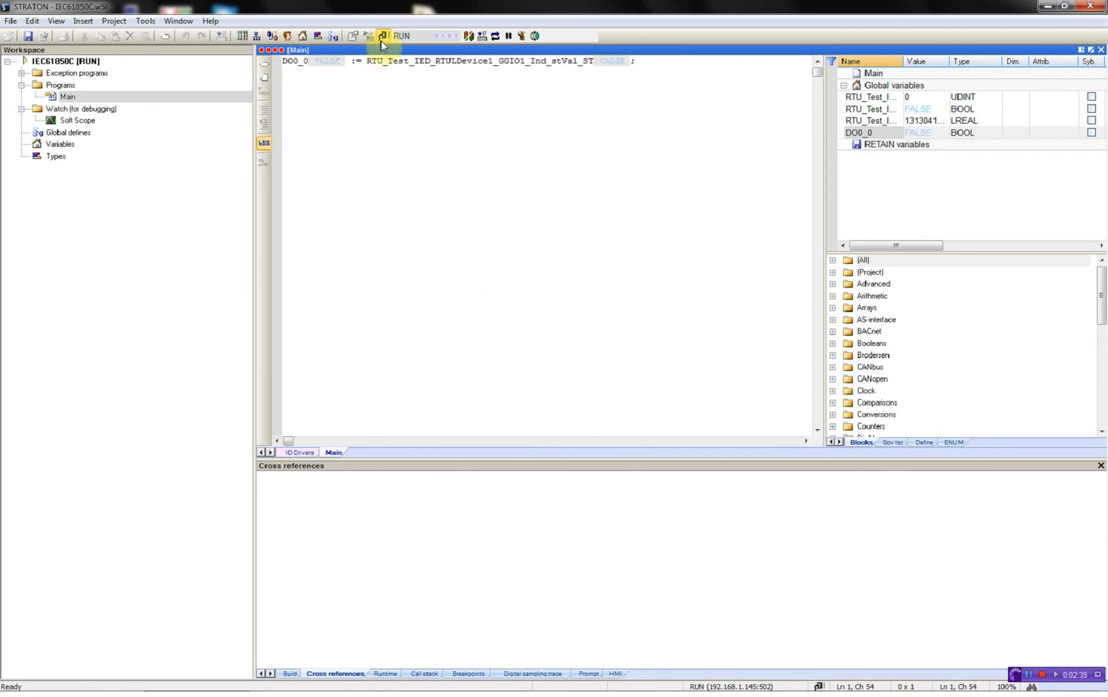
Return to IO Drivers and bring up the RTU_Test server's action list
{"action": "left_click", "coordinate": [255, 36]}
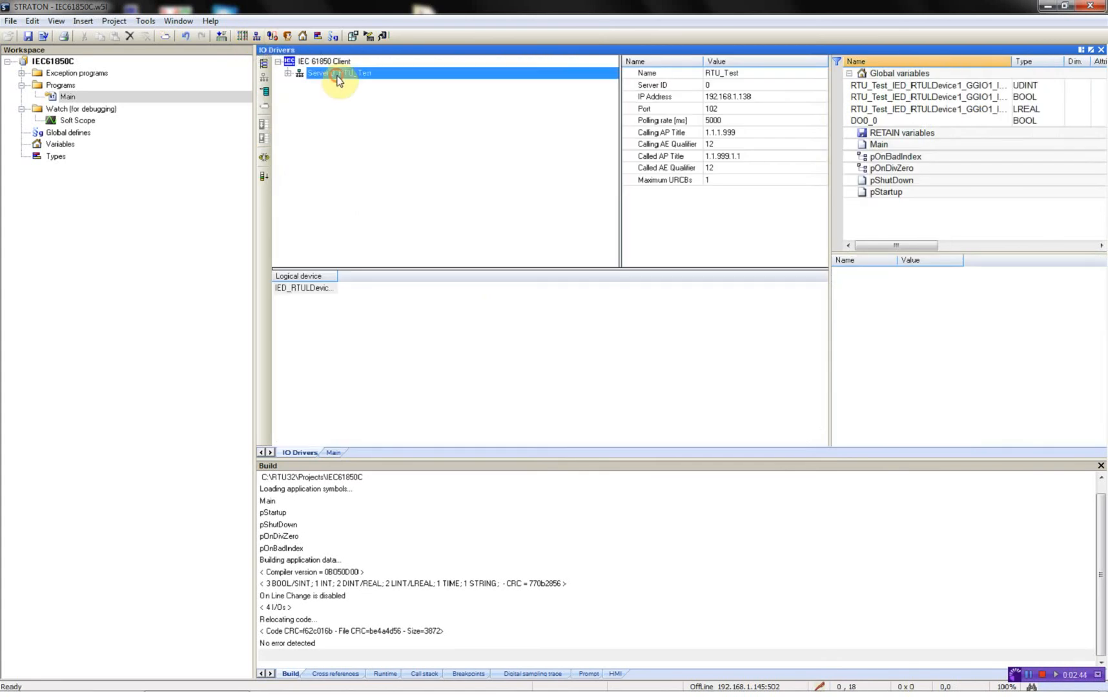
{"action": "right_click", "coordinate": [339, 72]}
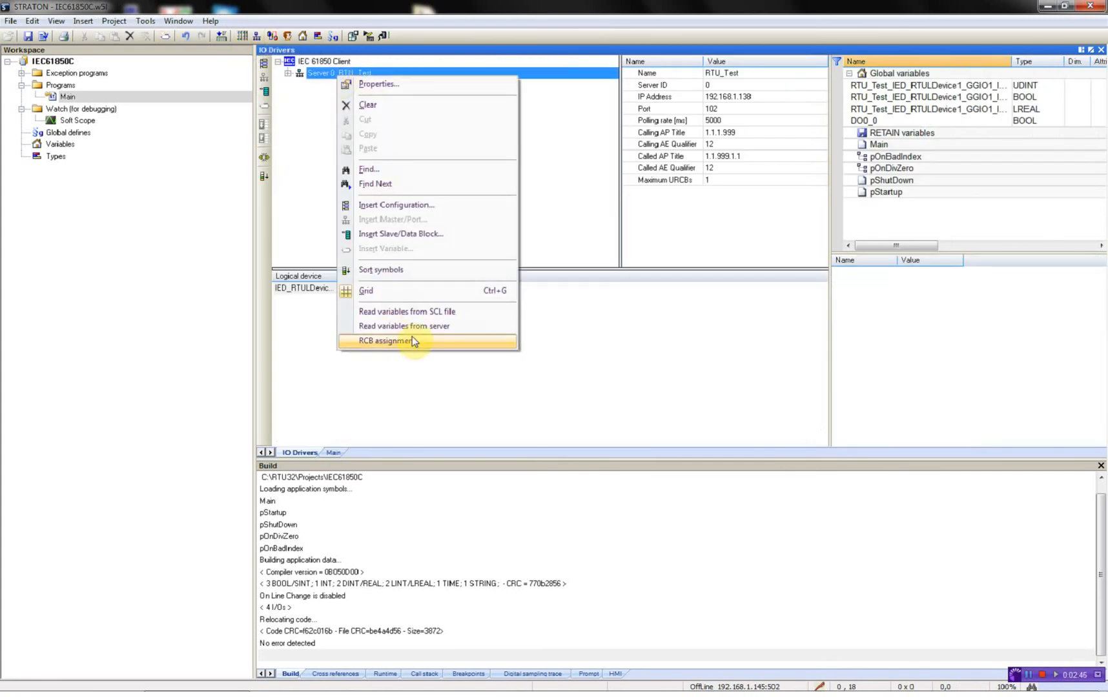
{"action": "mouse_move", "coordinate": [436, 348]}
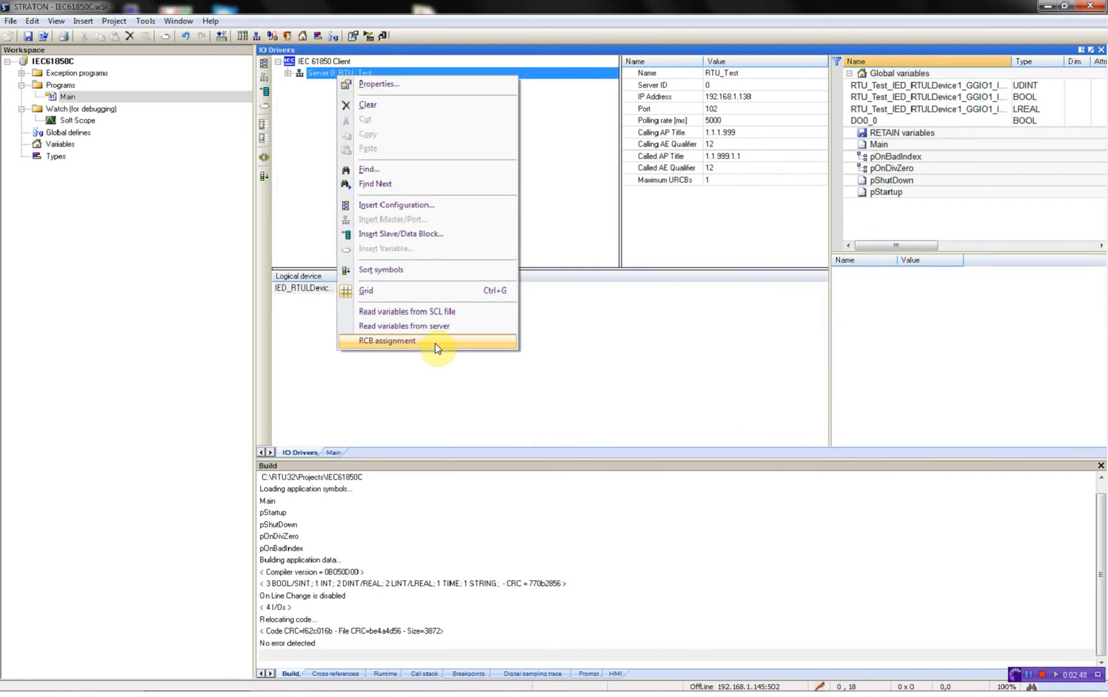
{"action": "mouse_move", "coordinate": [438, 349]}
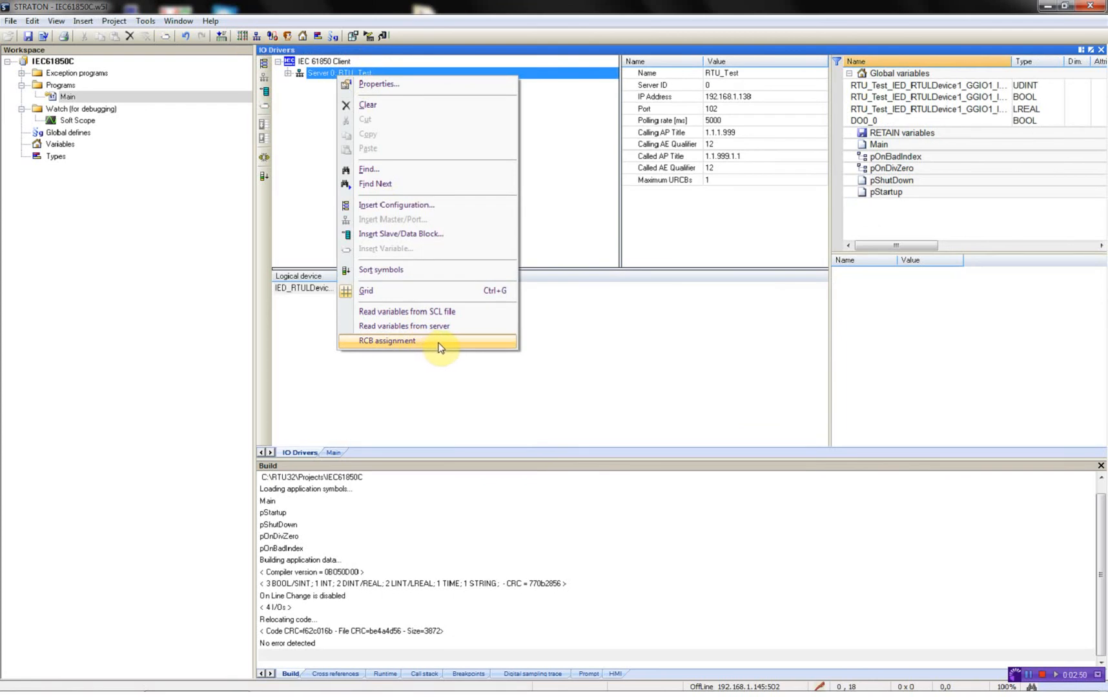
Add RCB entry BS pointing to the LLN0 brcb01 [BR] report control block on RTU_Test
{"action": "left_click", "coordinate": [386, 341]}
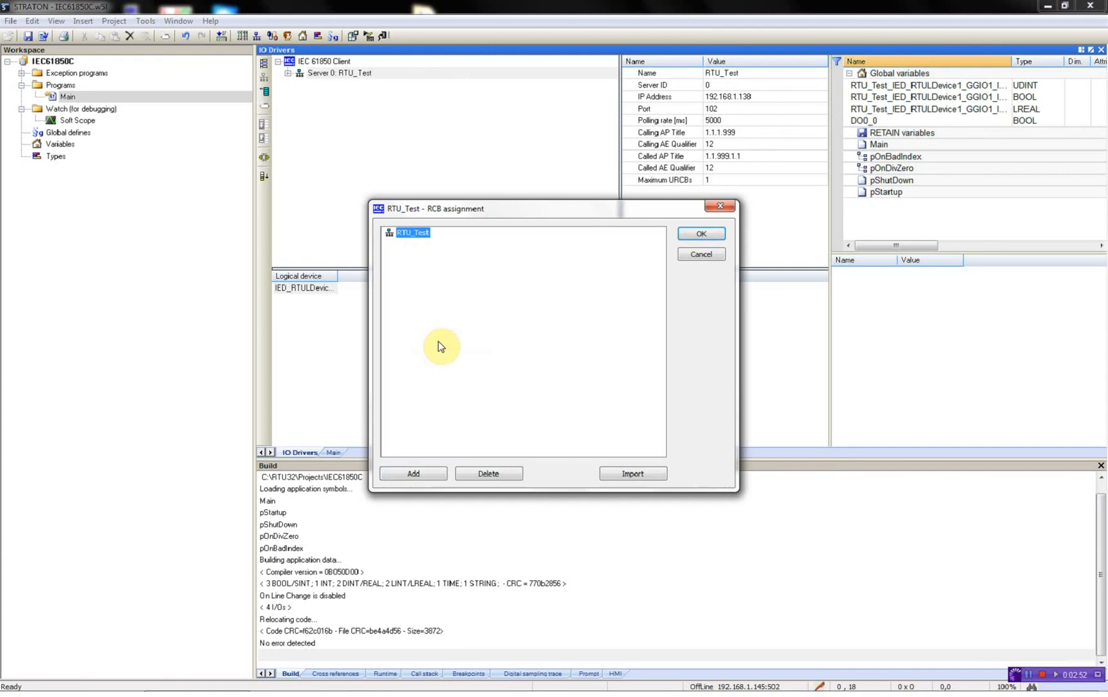
{"action": "left_click", "coordinate": [413, 473]}
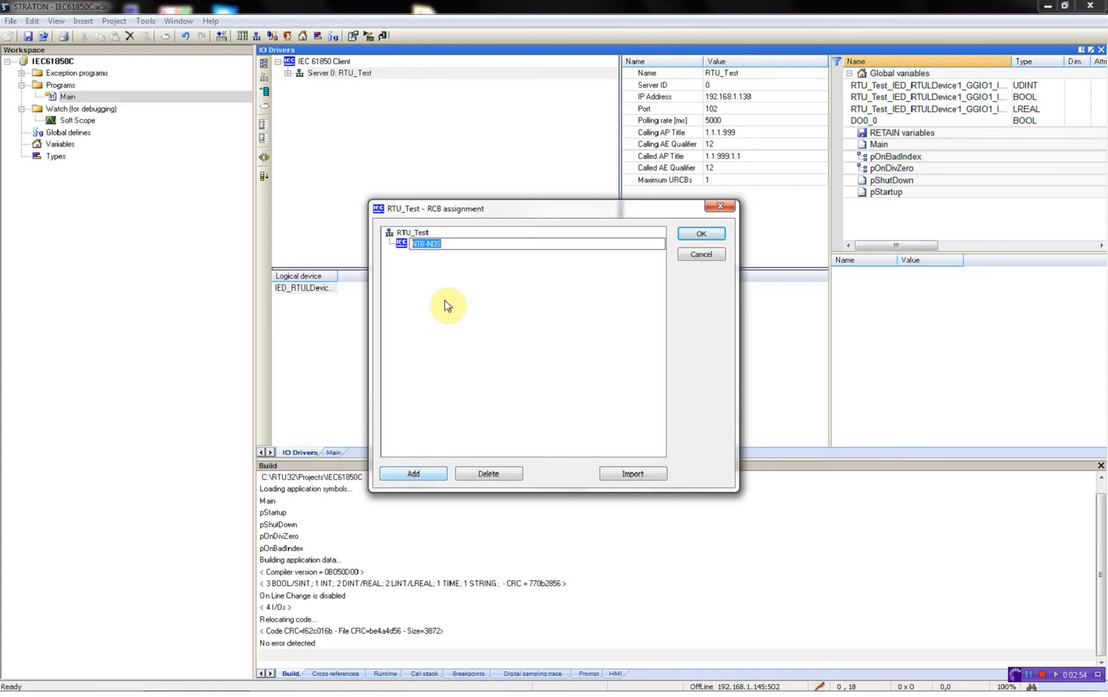
{"action": "type", "text": "BS"}
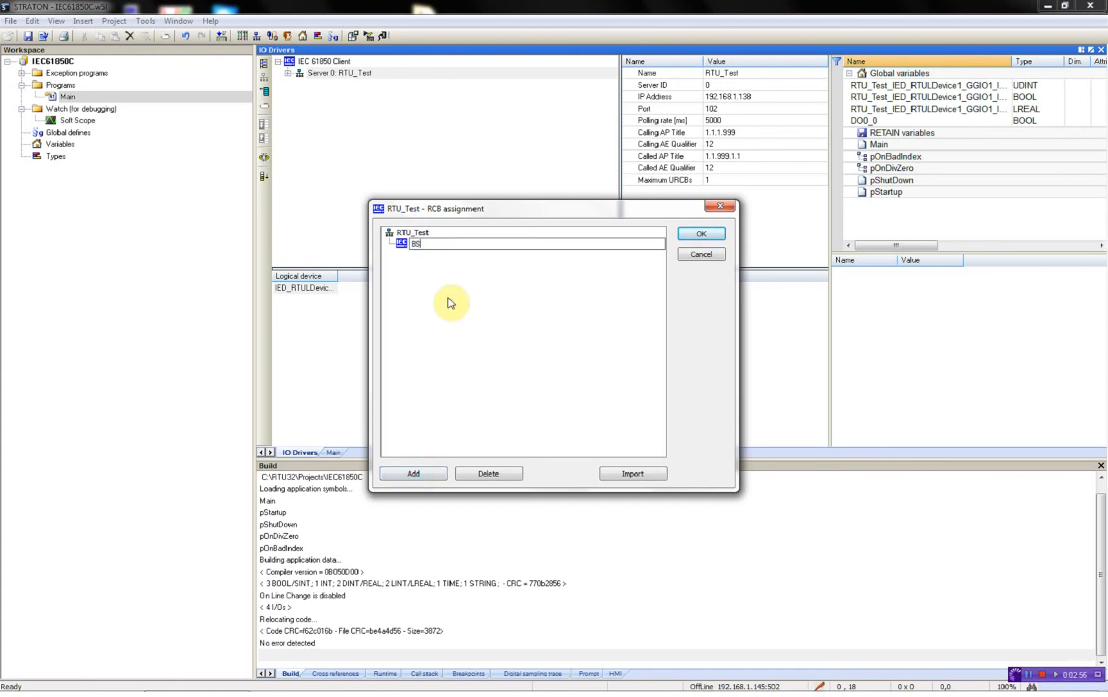
{"action": "left_click", "coordinate": [413, 474]}
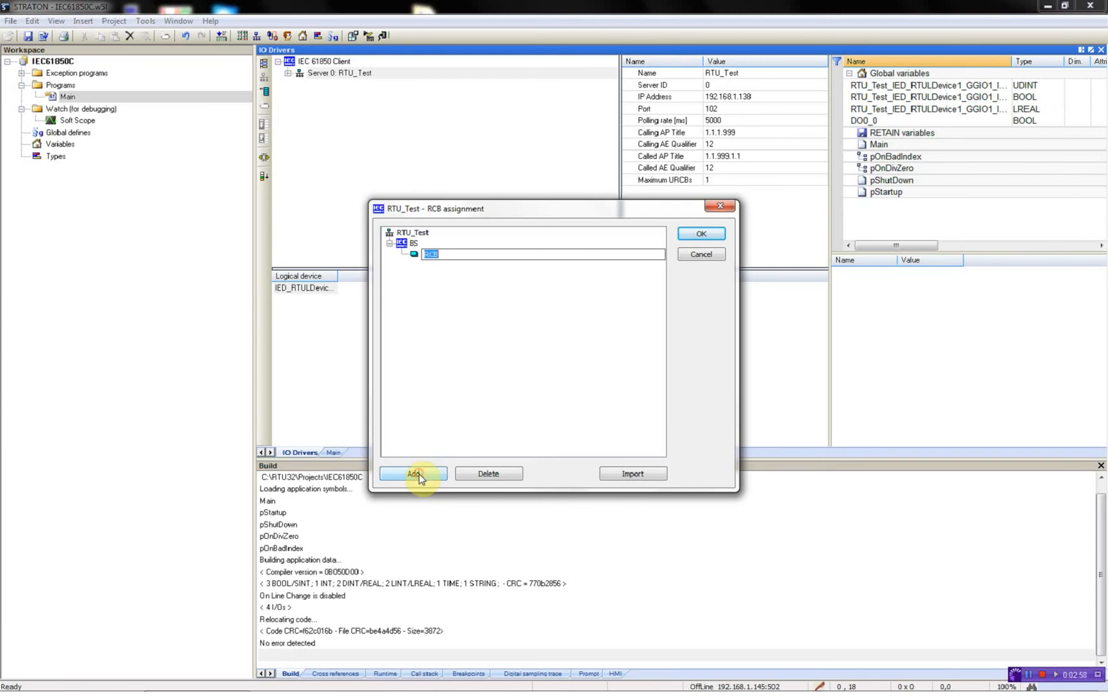
{"action": "left_click", "coordinate": [632, 474]}
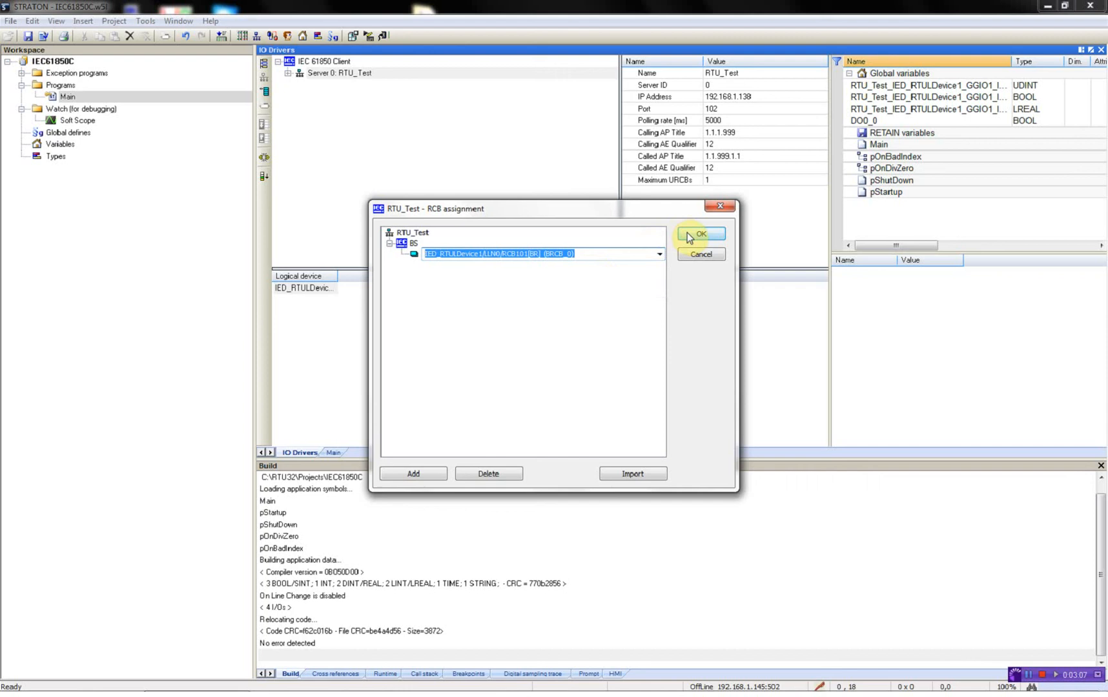
{"action": "left_click", "coordinate": [700, 233]}
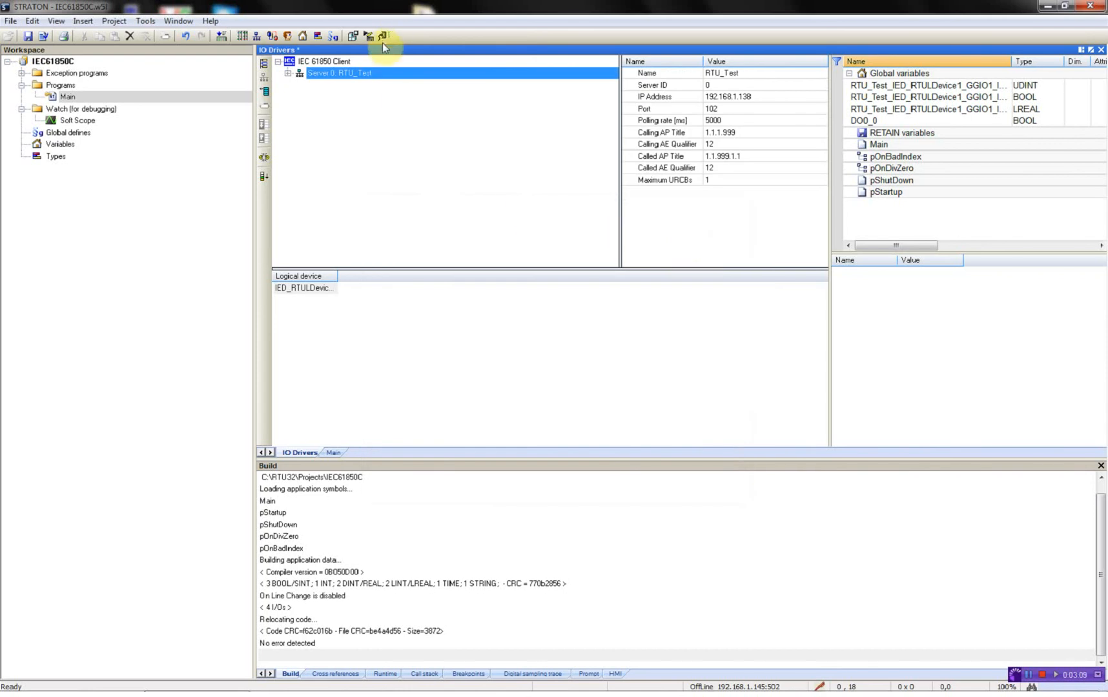
Build the IEC61850C project, go online and stop-and-download the new version to the RTU
{"action": "left_click", "coordinate": [381, 36]}
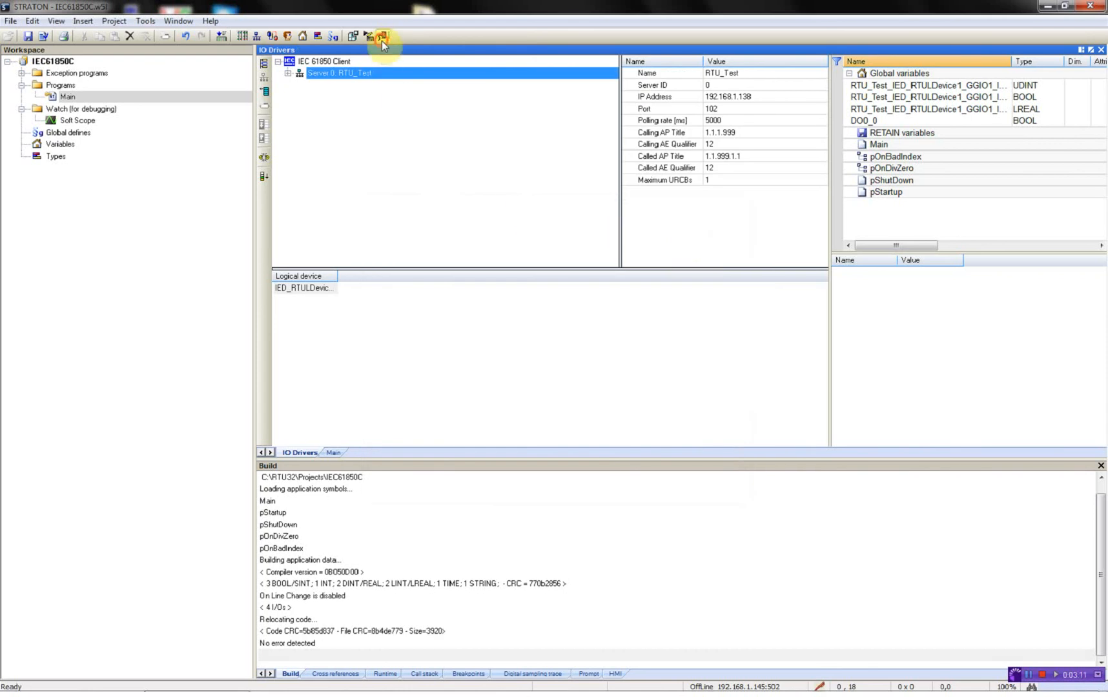
{"action": "left_click", "coordinate": [381, 36]}
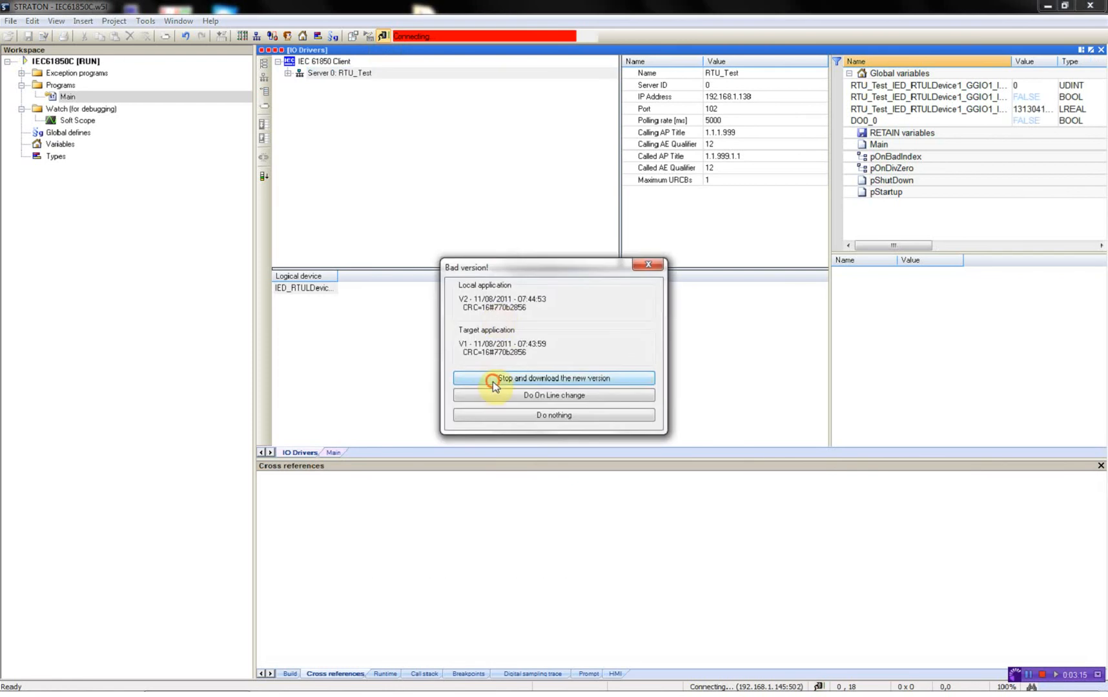
{"action": "left_click", "coordinate": [553, 395]}
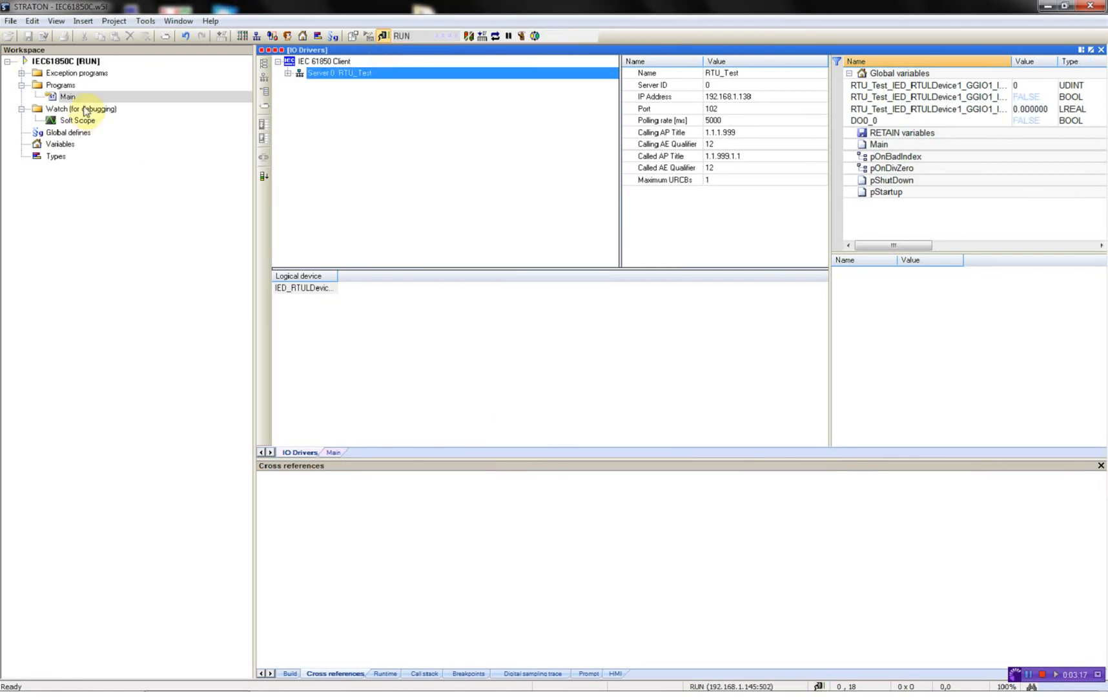